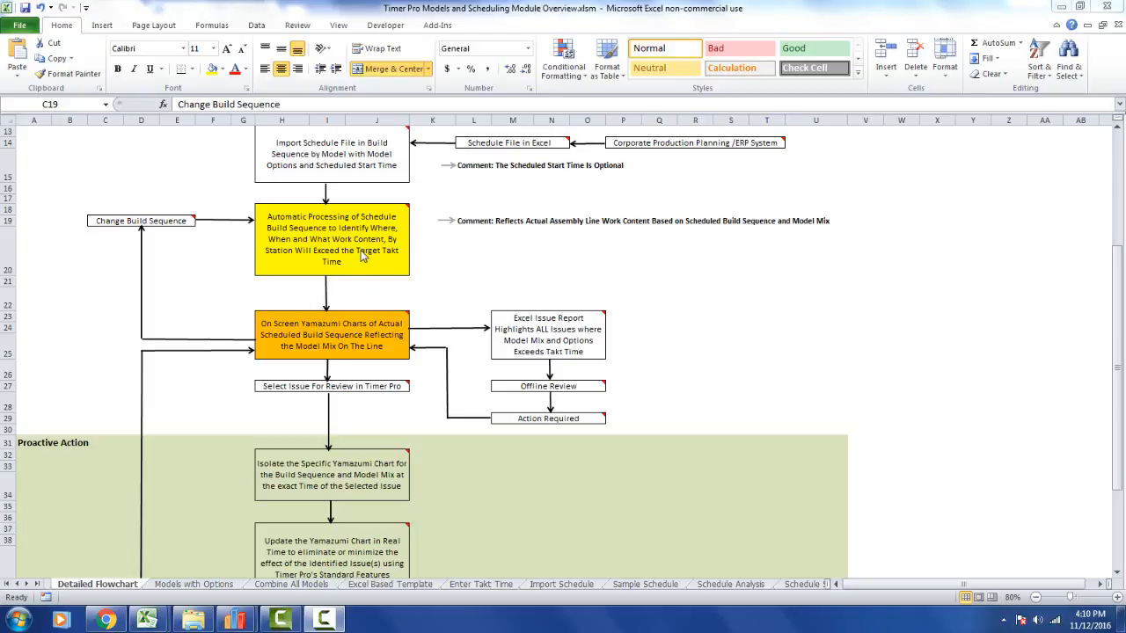
{"action": "mouse_move", "coordinate": [343, 346]}
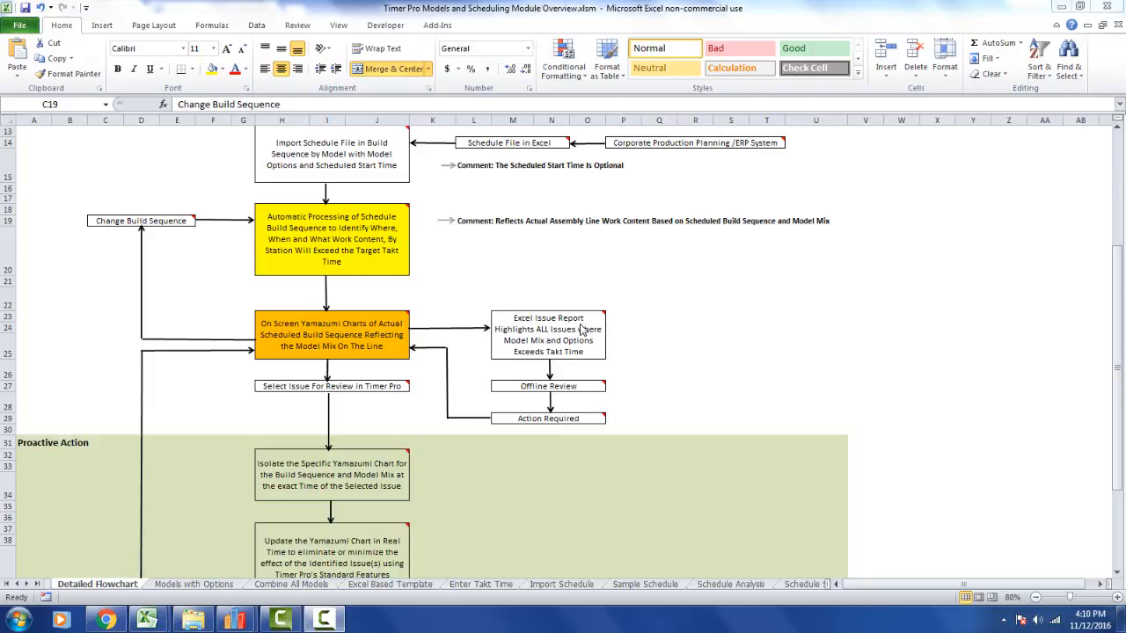
{"action": "mouse_move", "coordinate": [550, 353]}
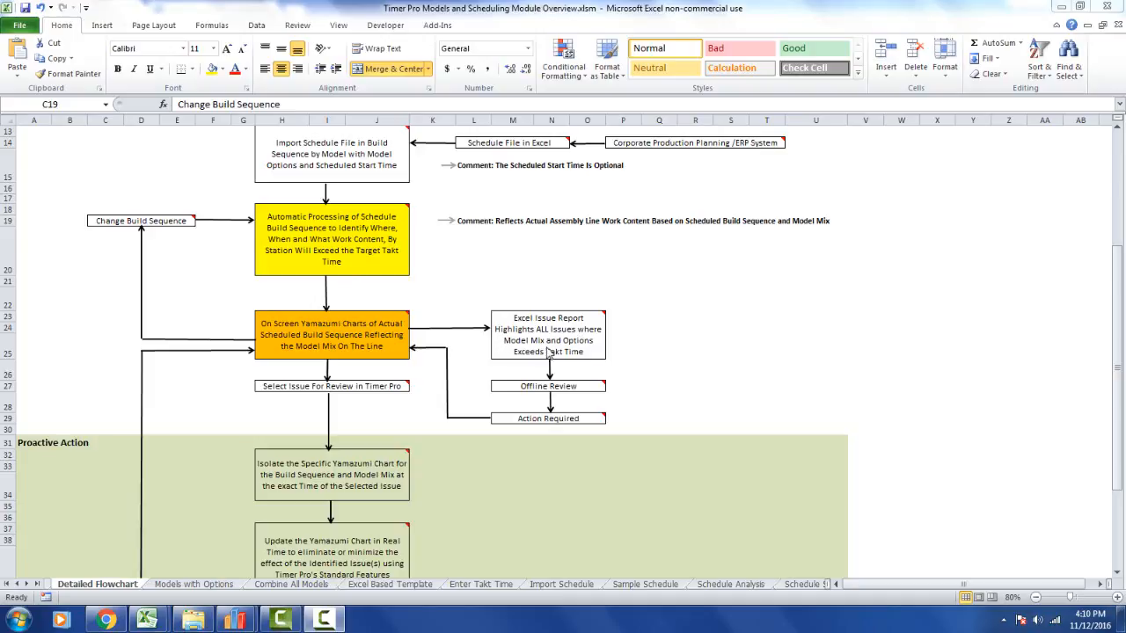
{"action": "mouse_move", "coordinate": [526, 365]}
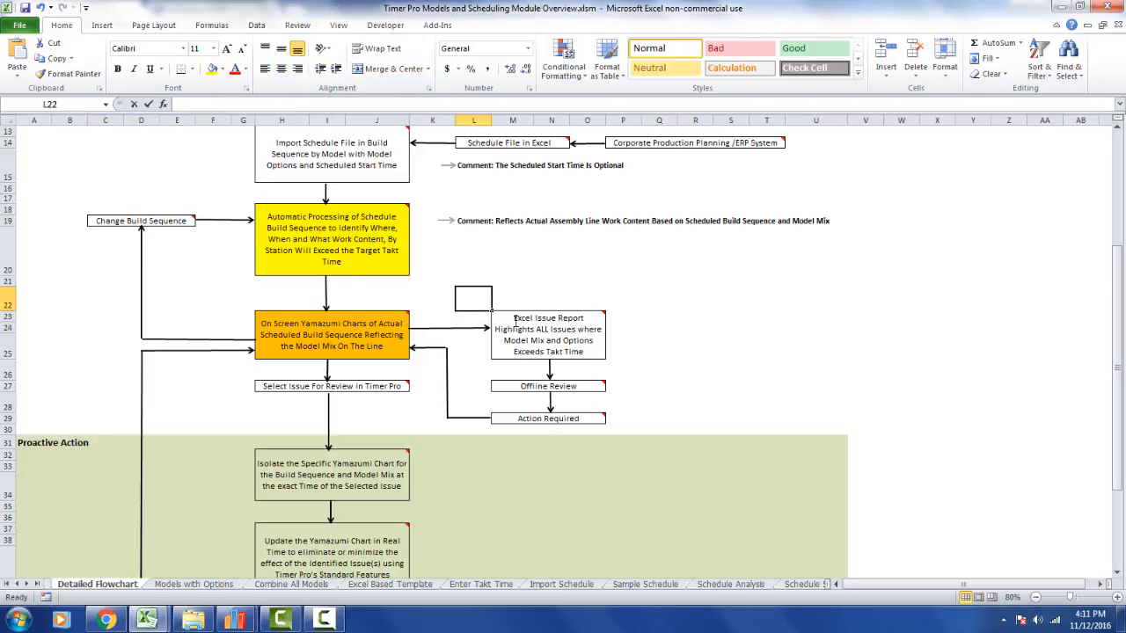
View the Excel Issue Report sheet's notes on summarizing all schedule issues in one workbook
{"action": "left_click_drag", "start_coordinate": [457, 290], "coordinate": [641, 394]}
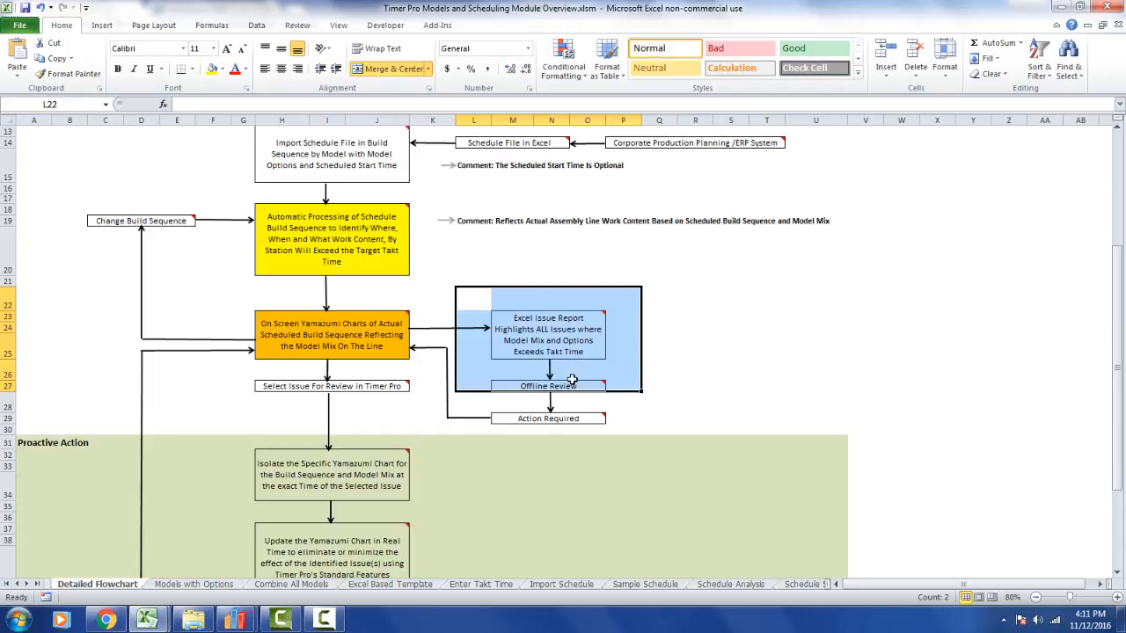
{"action": "mouse_move", "coordinate": [571, 386]}
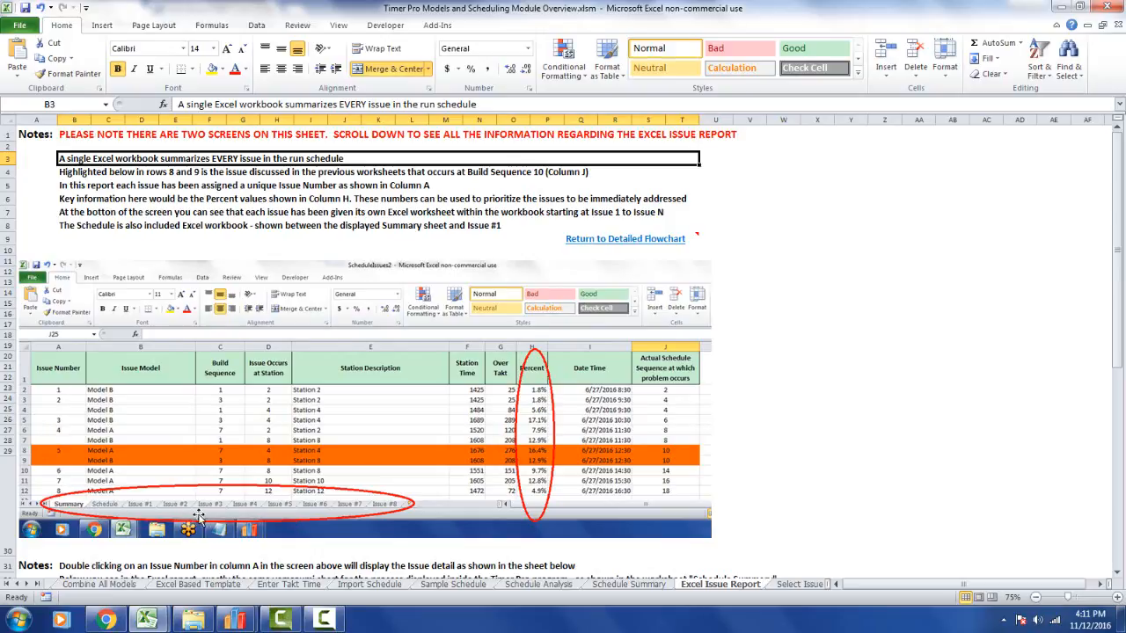
{"action": "mouse_move", "coordinate": [557, 464]}
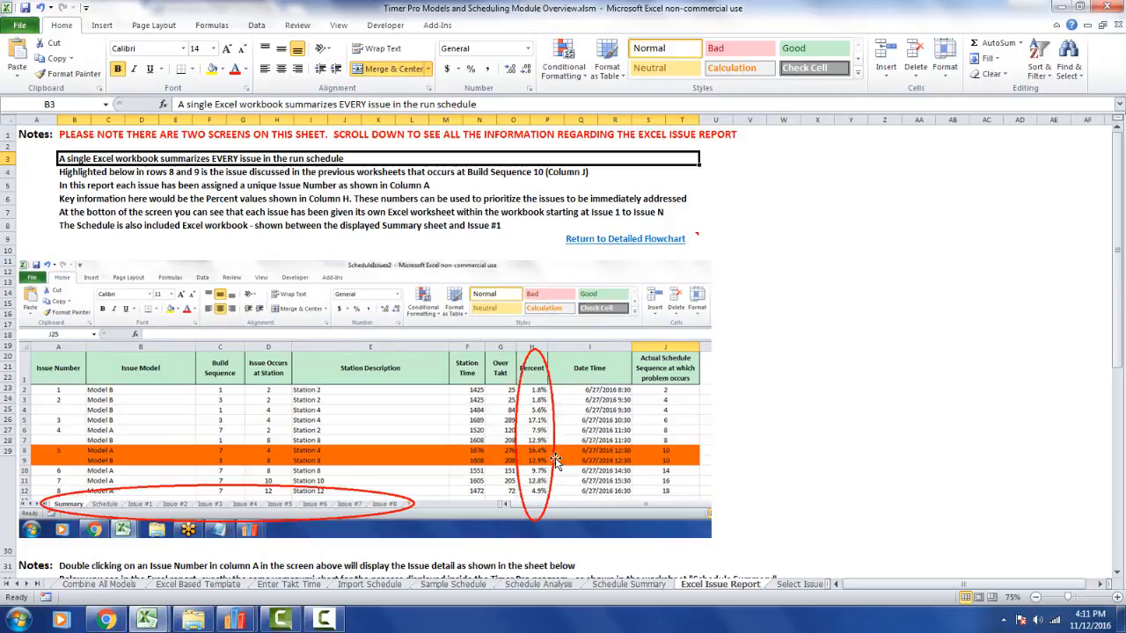
{"action": "mouse_move", "coordinate": [532, 385]}
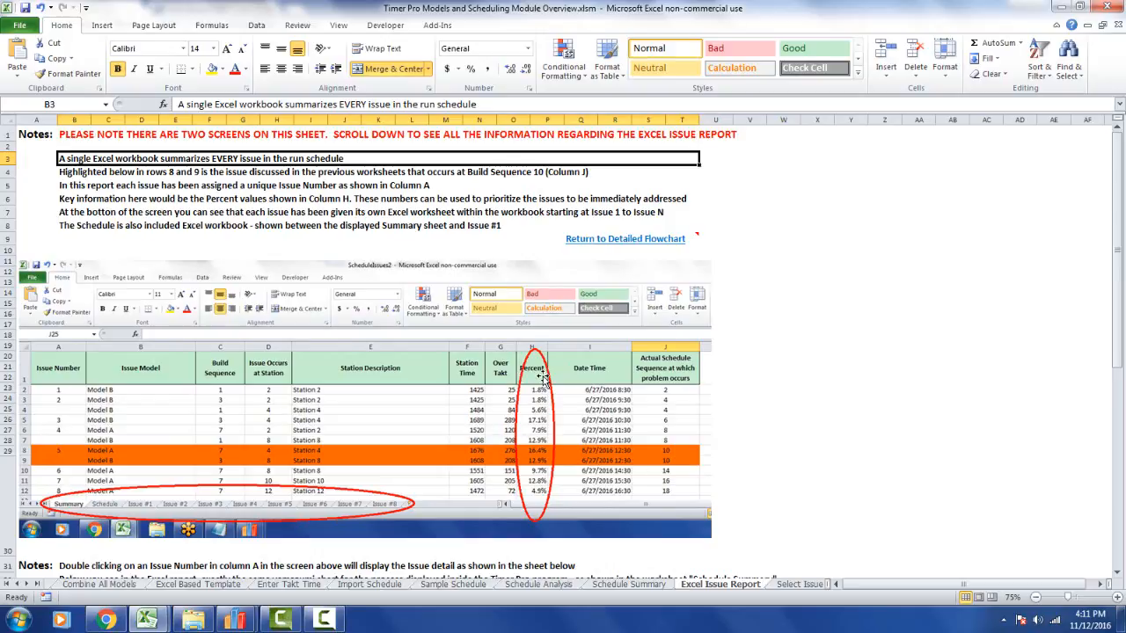
{"action": "mouse_move", "coordinate": [547, 434]}
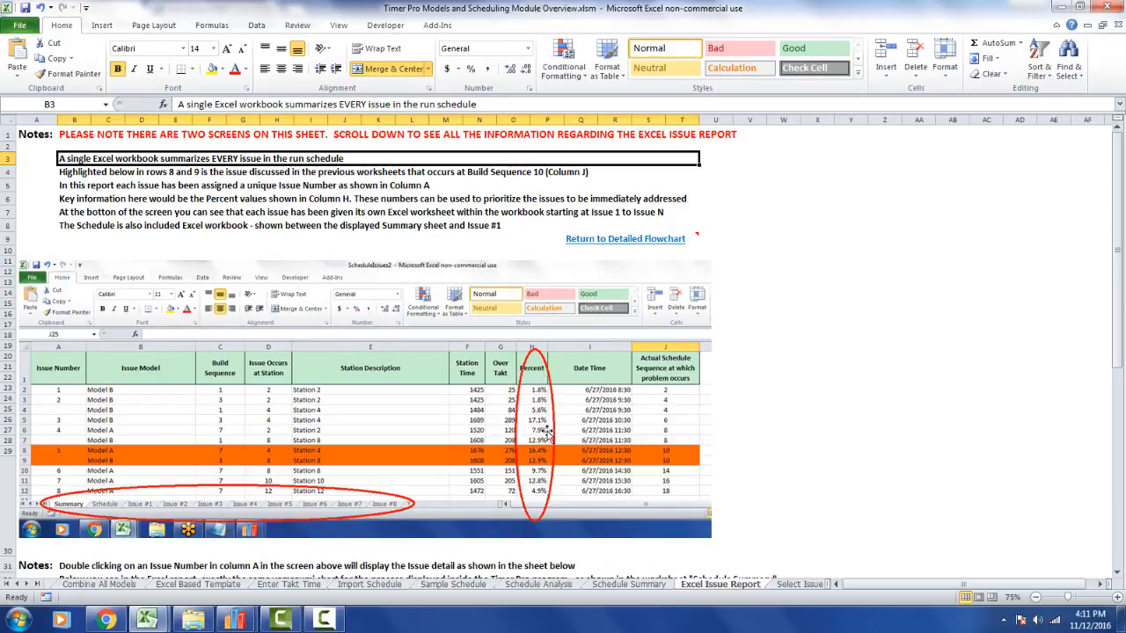
{"action": "mouse_move", "coordinate": [538, 493]}
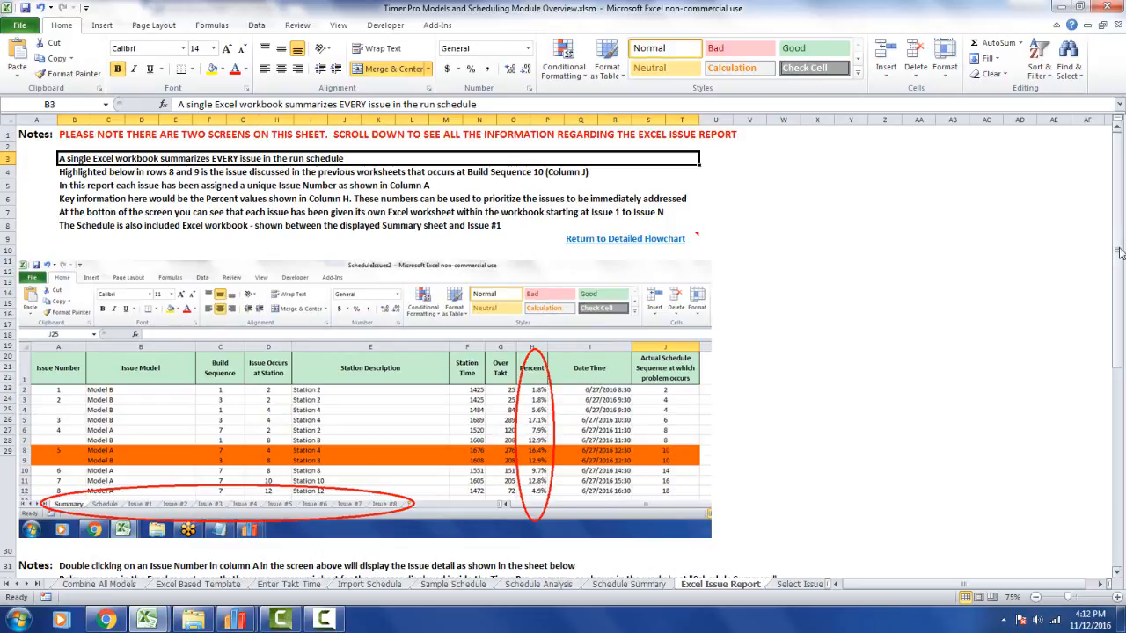
Scroll down the report to the Issue #5 Yamazumi chart screenshot
{"action": "scroll", "scroll_direction": "down", "scroll_amount": 3}
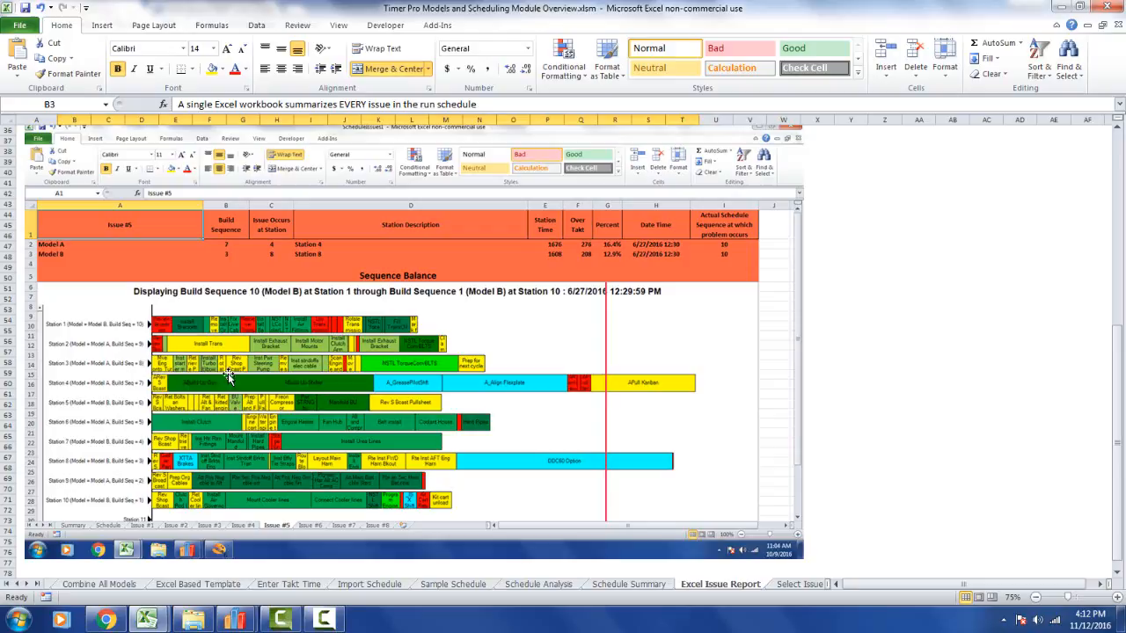
{"action": "mouse_move", "coordinate": [325, 272]}
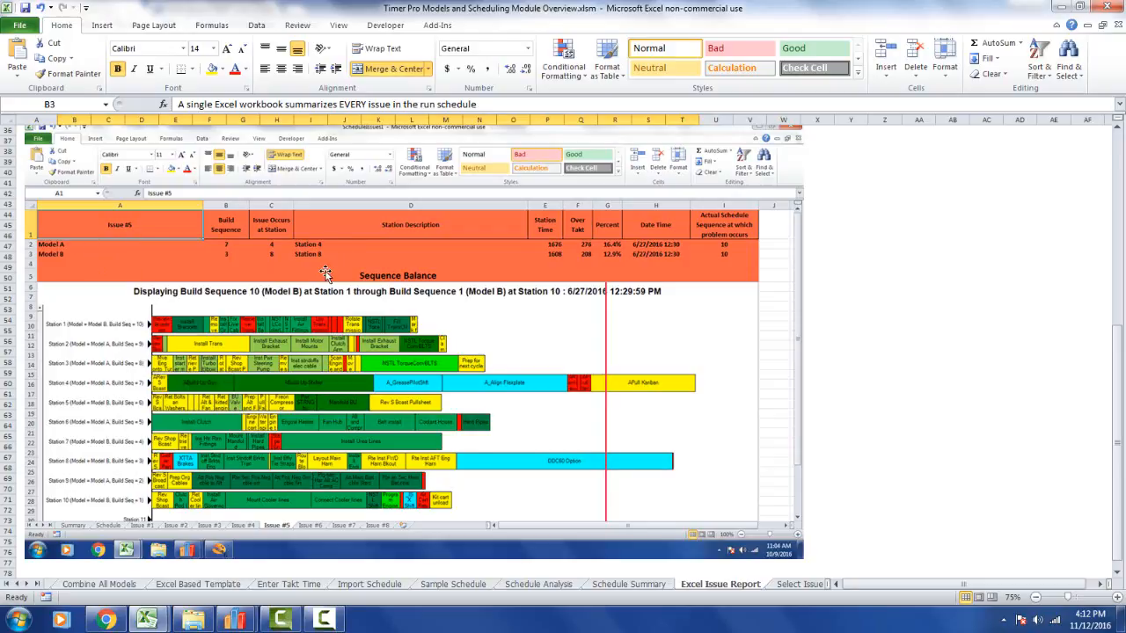
{"action": "mouse_move", "coordinate": [307, 298]}
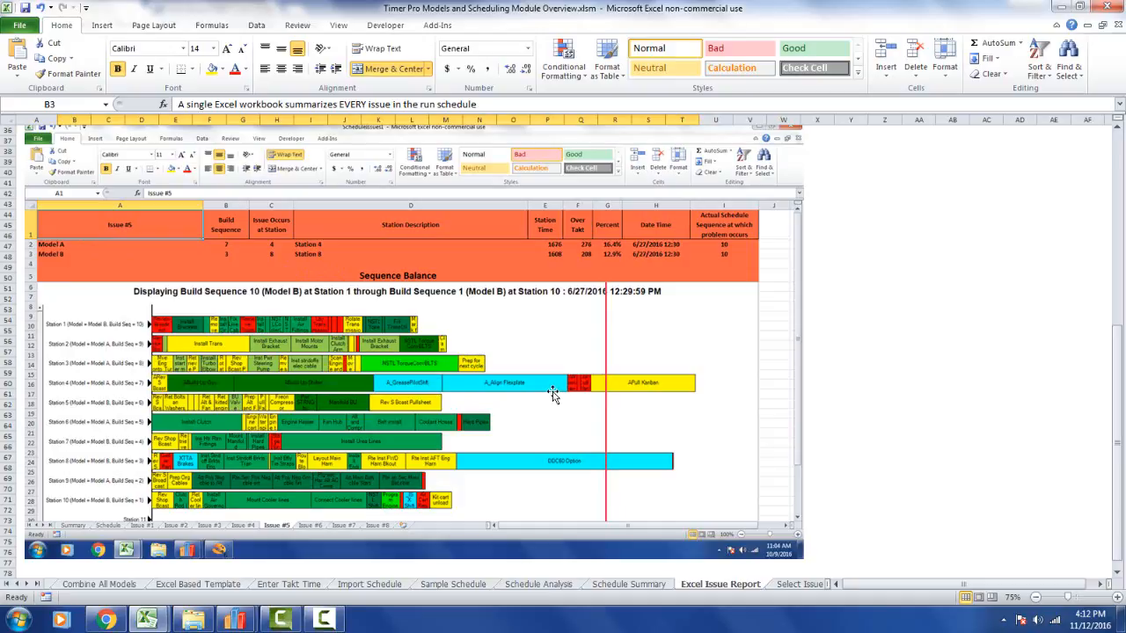
{"action": "mouse_move", "coordinate": [598, 402]}
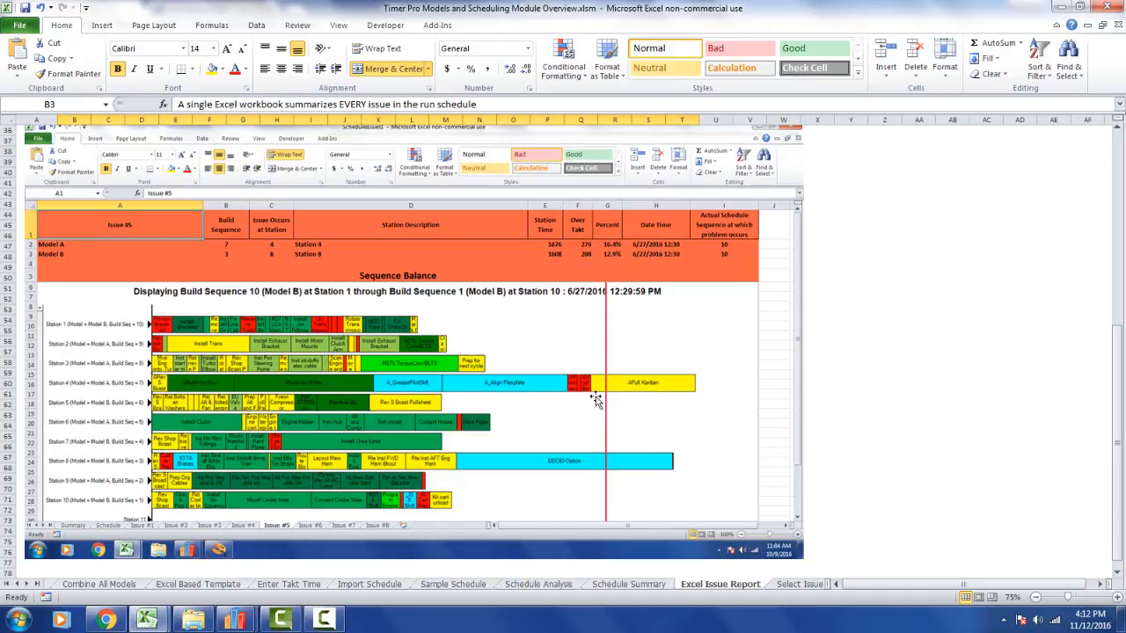
{"action": "mouse_move", "coordinate": [594, 416]}
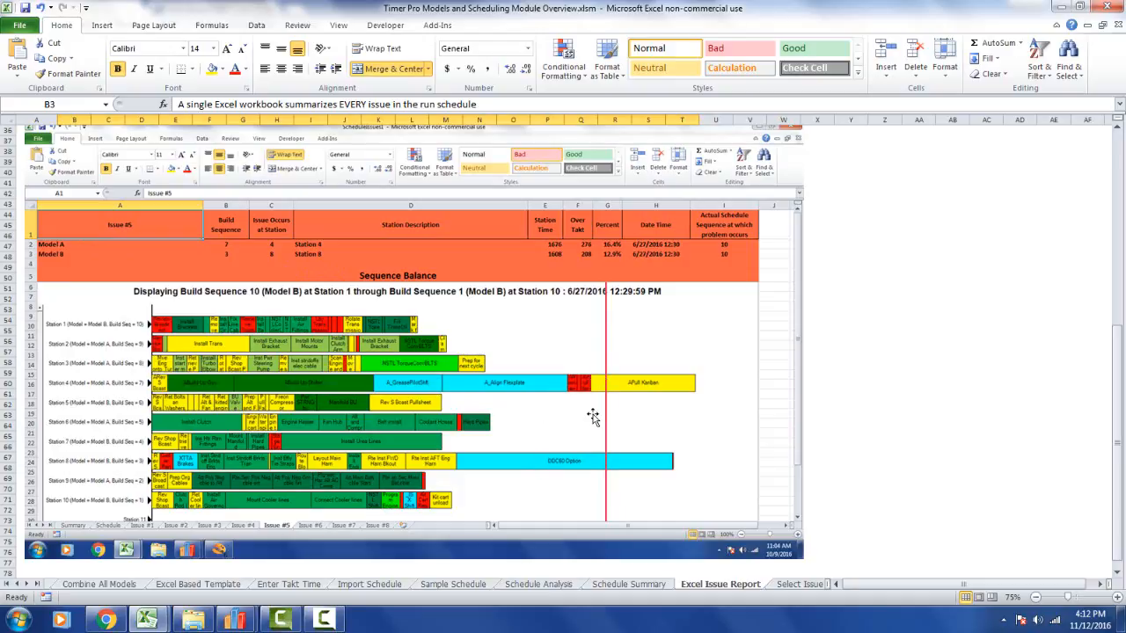
{"action": "mouse_move", "coordinate": [504, 425]}
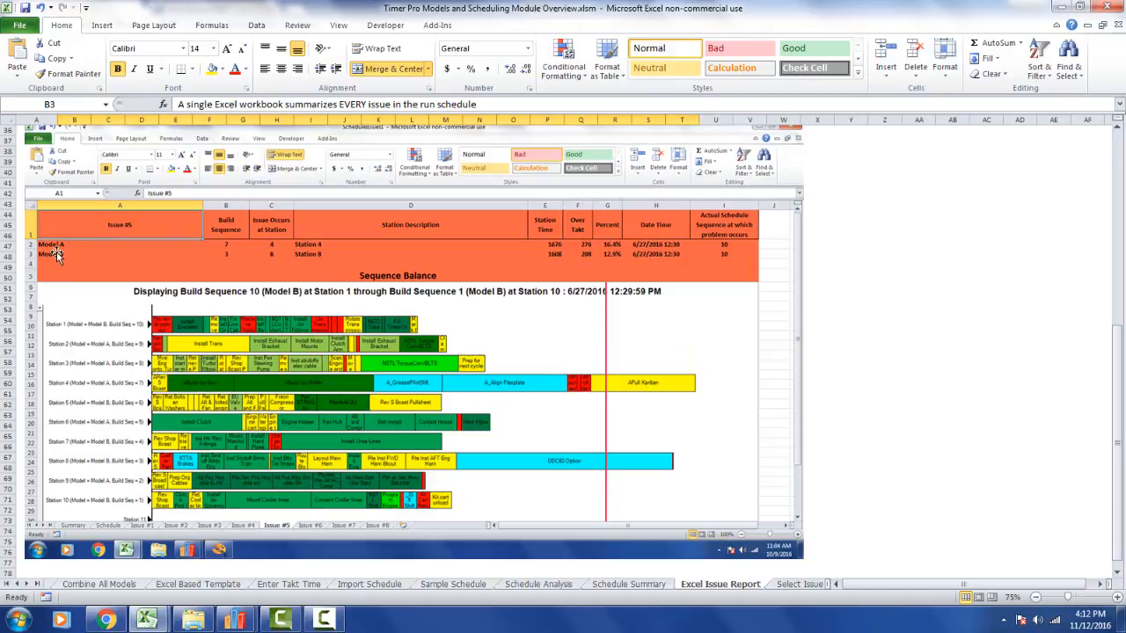
{"action": "mouse_move", "coordinate": [54, 255]}
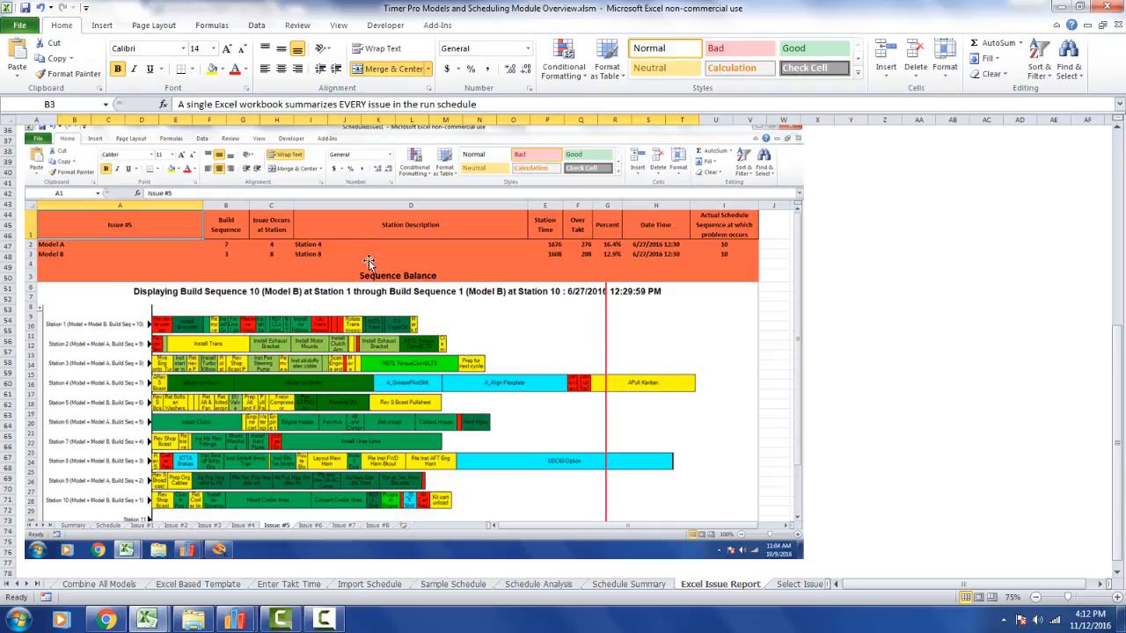
{"action": "mouse_move", "coordinate": [546, 251]}
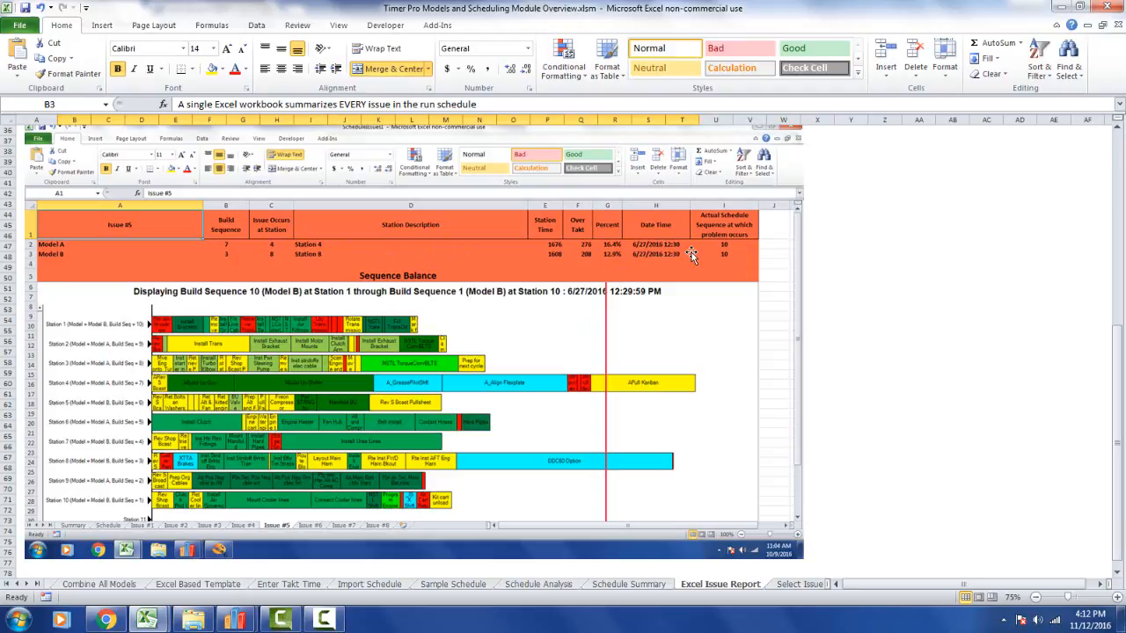
{"action": "mouse_move", "coordinate": [595, 275]}
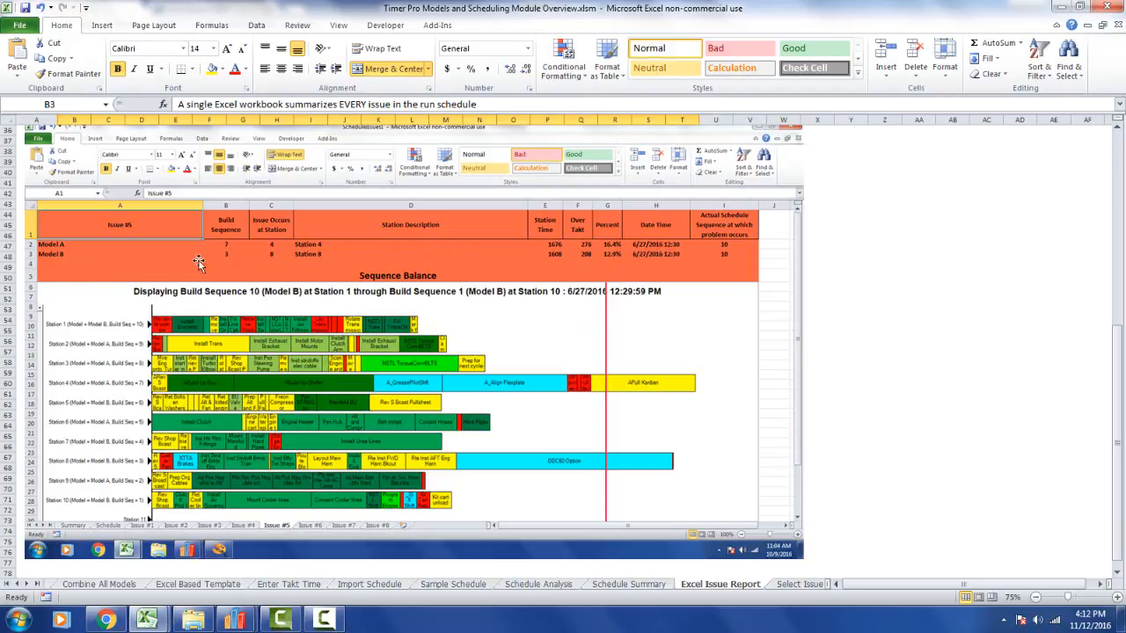
{"action": "mouse_move", "coordinate": [267, 264]}
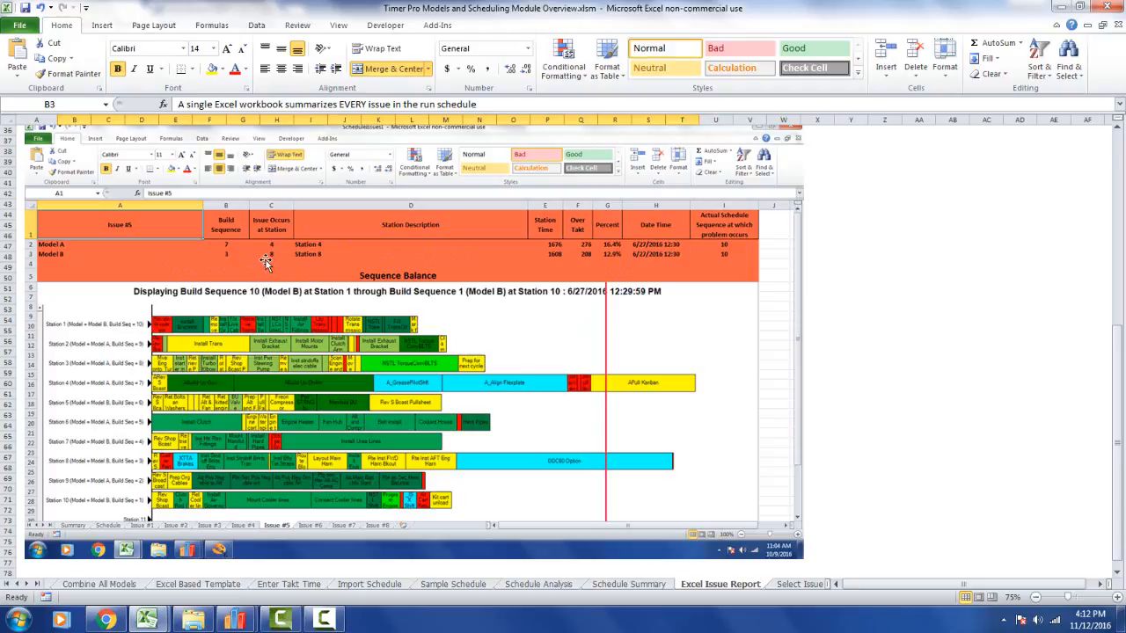
{"action": "mouse_move", "coordinate": [524, 271]}
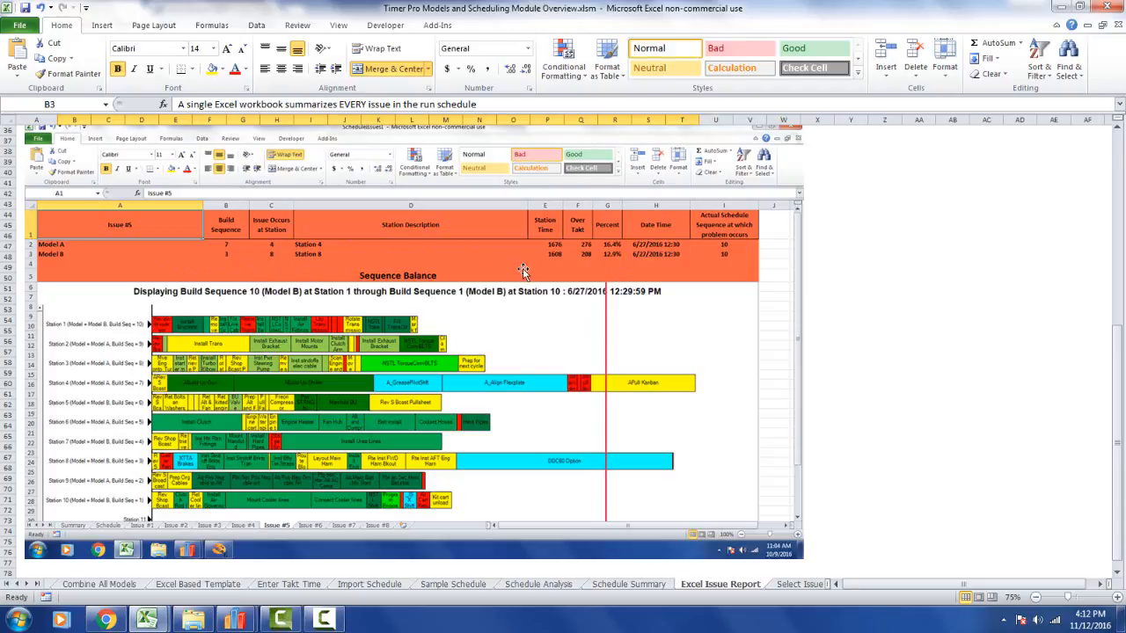
{"action": "mouse_move", "coordinate": [572, 269]}
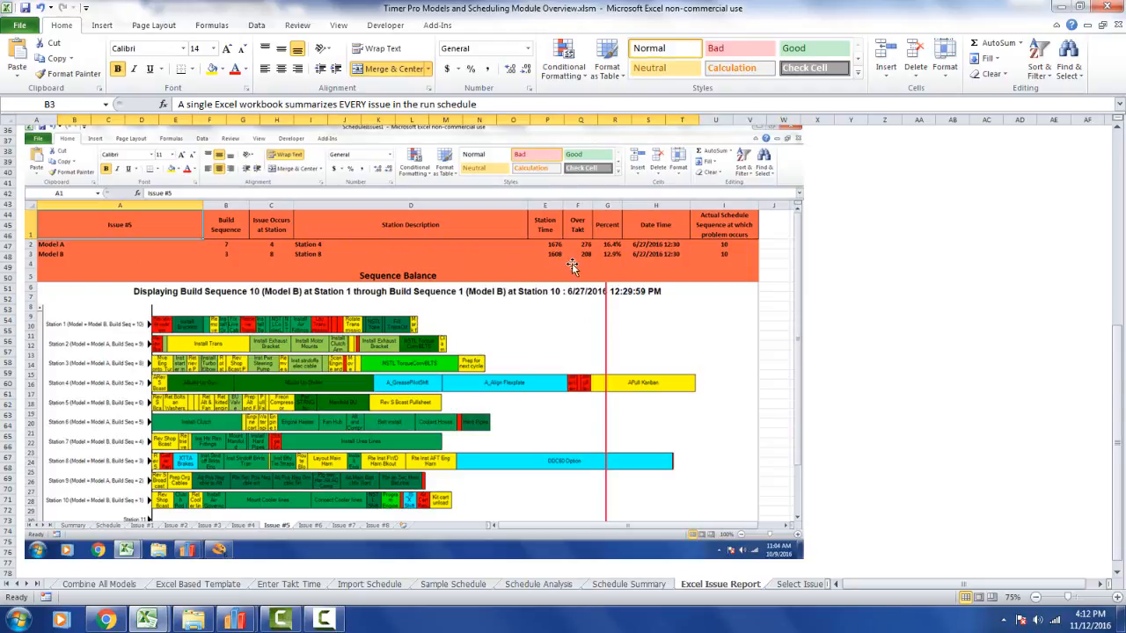
{"action": "mouse_move", "coordinate": [603, 271]}
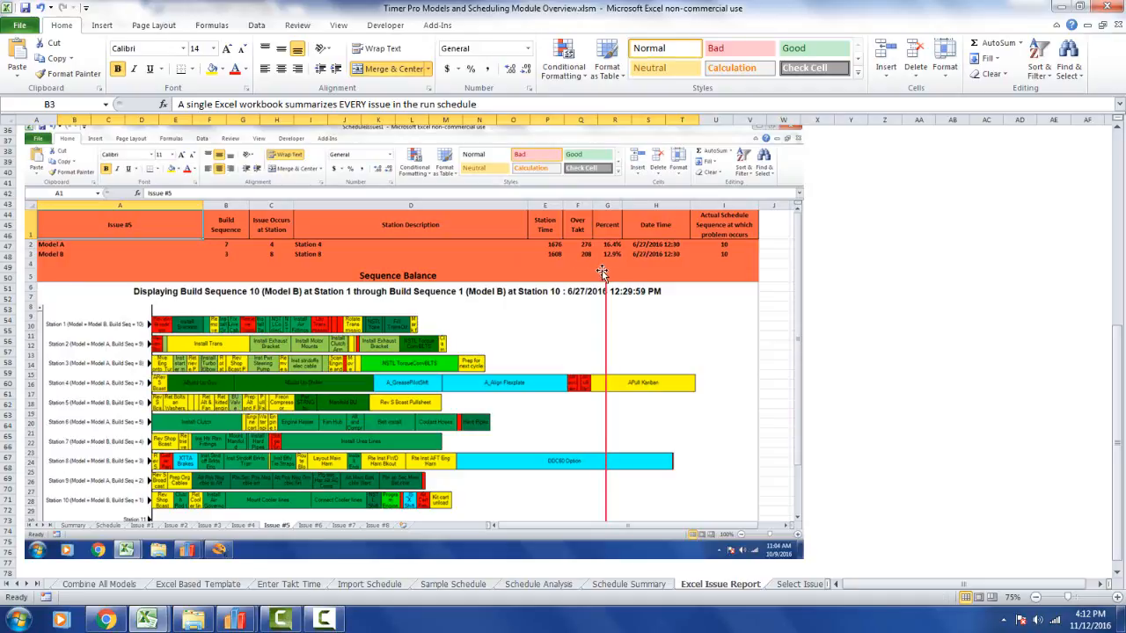
{"action": "mouse_move", "coordinate": [613, 266]}
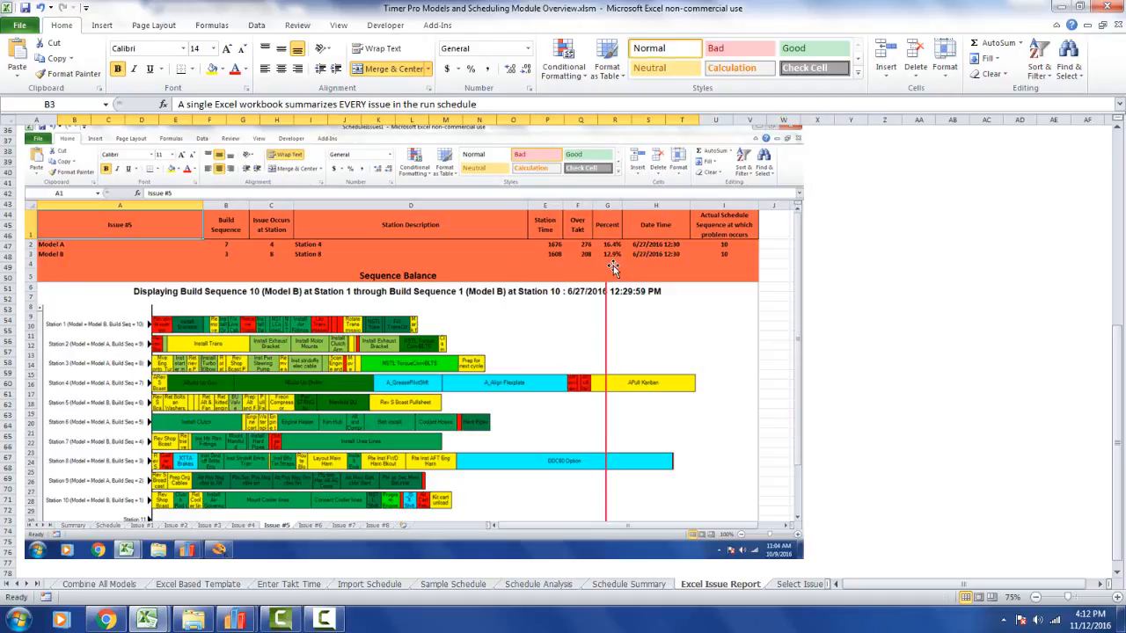
{"action": "mouse_move", "coordinate": [607, 269]}
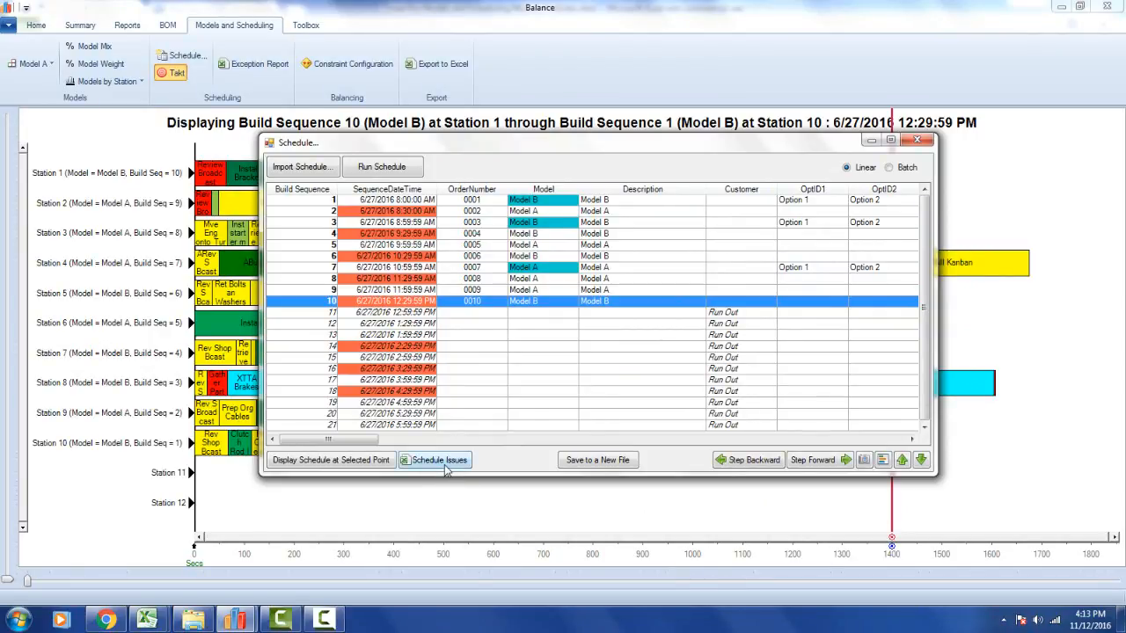
{"action": "mouse_move", "coordinate": [418, 469]}
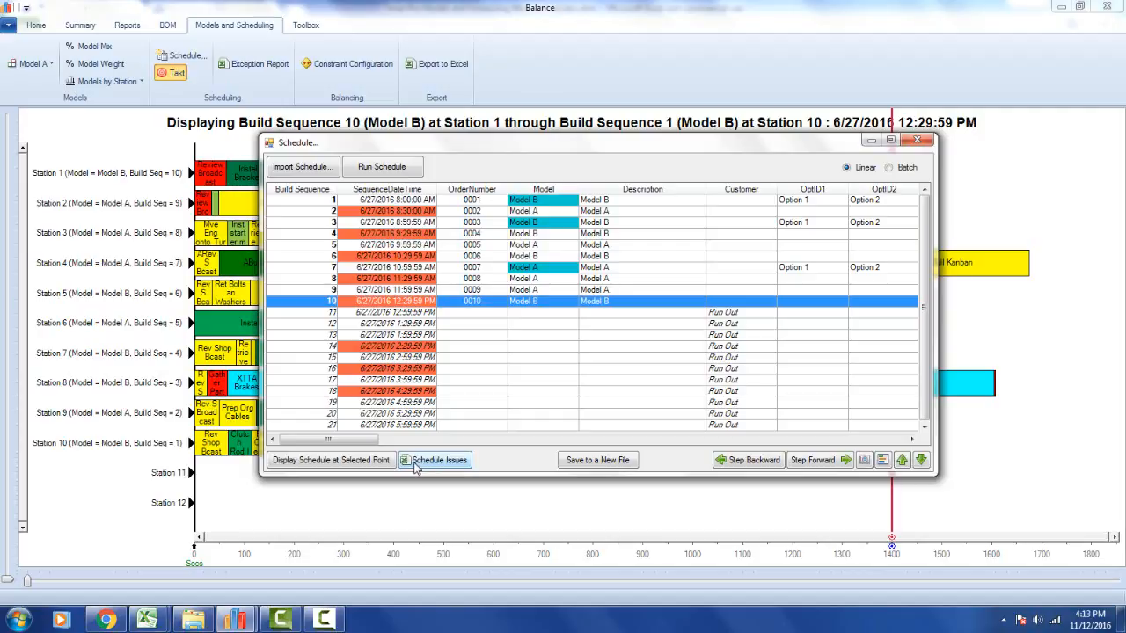
Export Timer Pro's Schedule Issues to a new Excel workbook, opening on Issue #1
{"action": "left_click", "coordinate": [439, 460]}
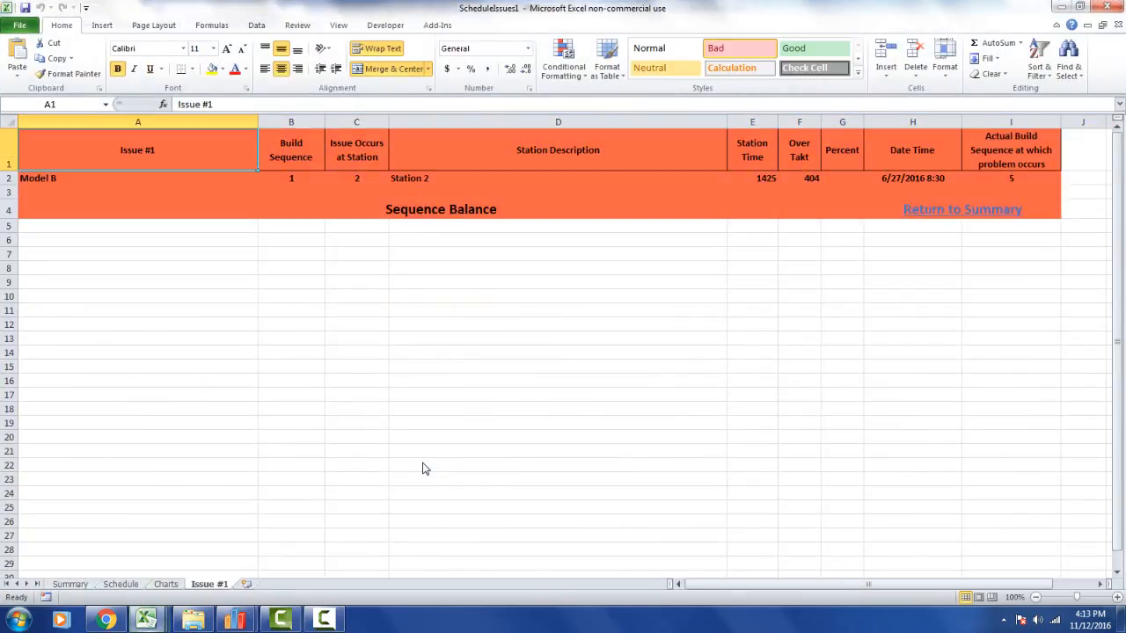
Browse the exported workbook's sheet tabs, then switch to the Summary sheet
{"action": "left_click", "coordinate": [258, 584]}
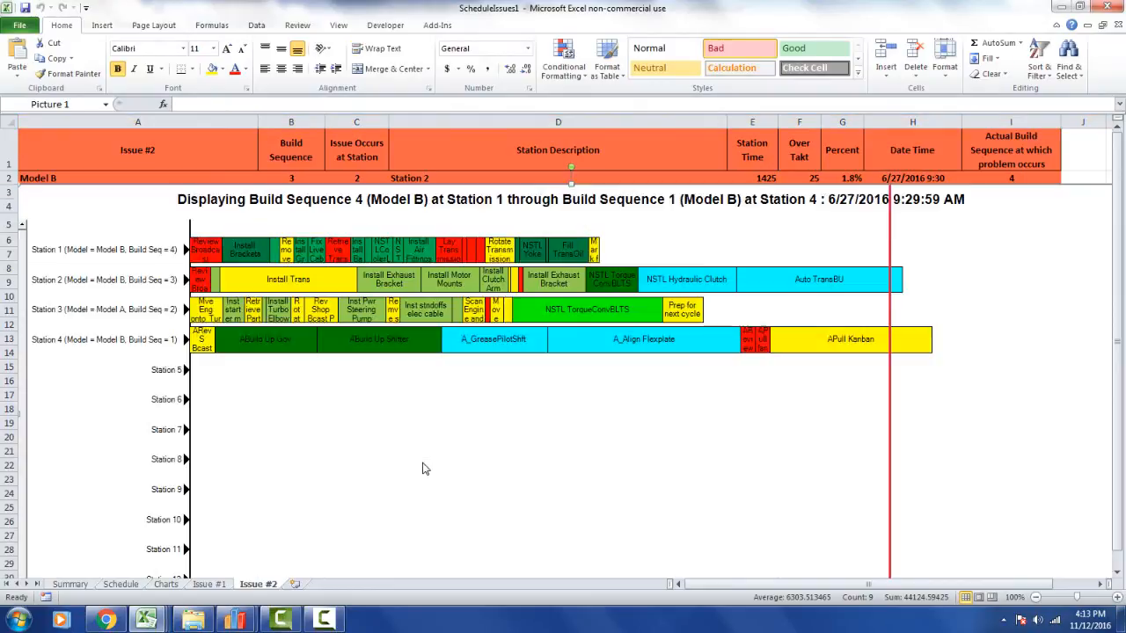
{"action": "left_click", "coordinate": [355, 584]}
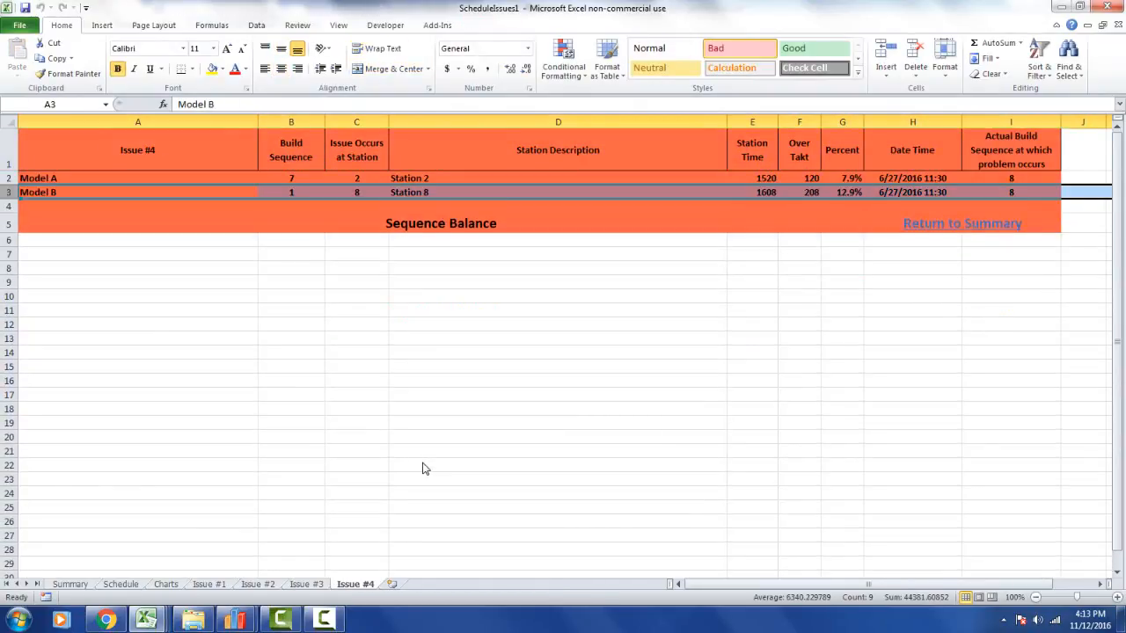
{"action": "left_click", "coordinate": [404, 584]}
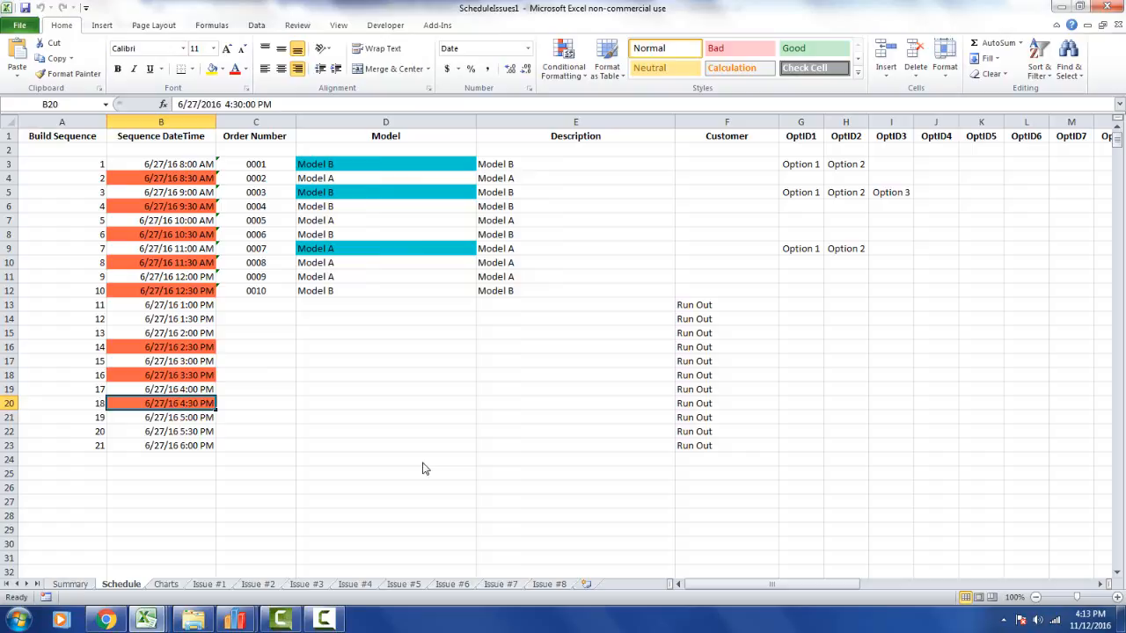
{"action": "left_click", "coordinate": [69, 584]}
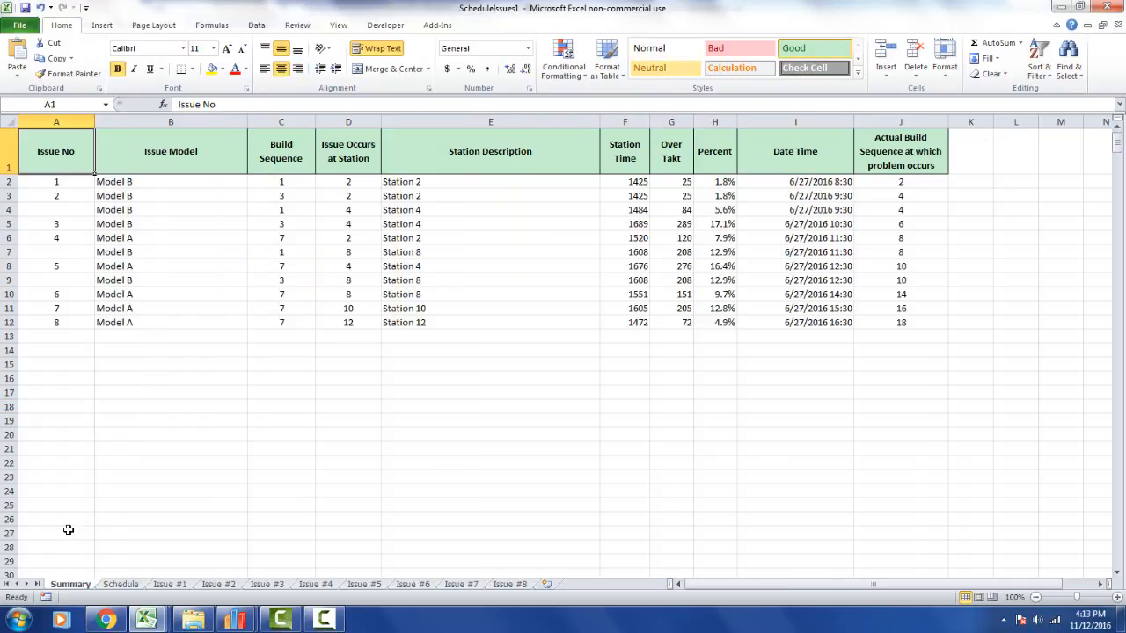
{"action": "mouse_move", "coordinate": [52, 165]}
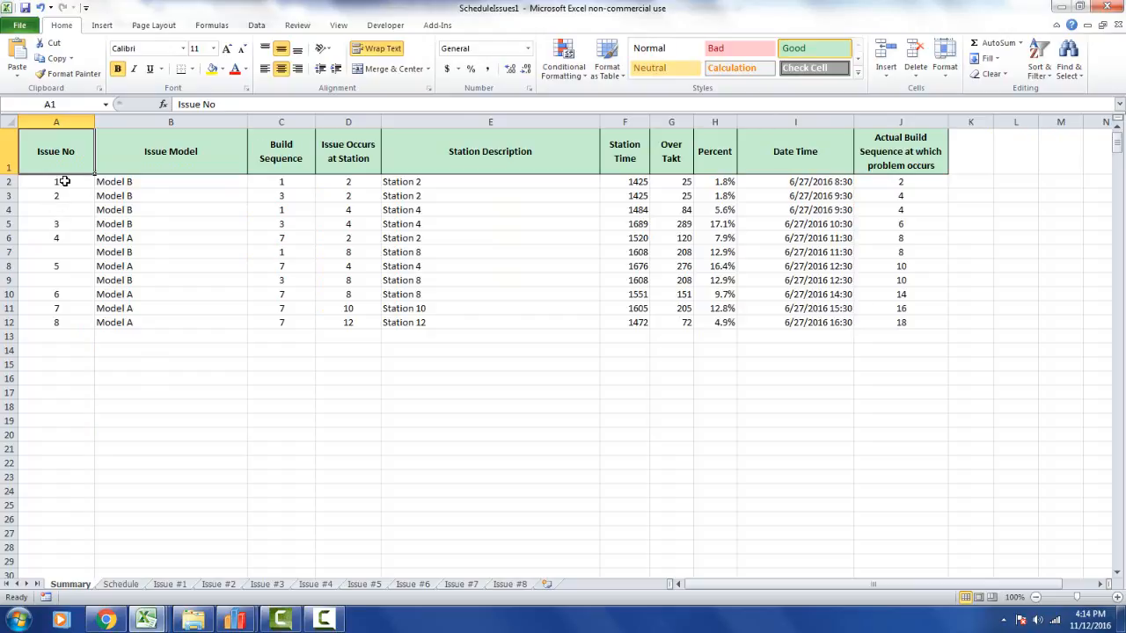
Review the Summary's issue model, build sequence, station, over-takt time, percent and issue numbers
{"action": "left_click_drag", "start_coordinate": [56, 181], "coordinate": [55, 280]}
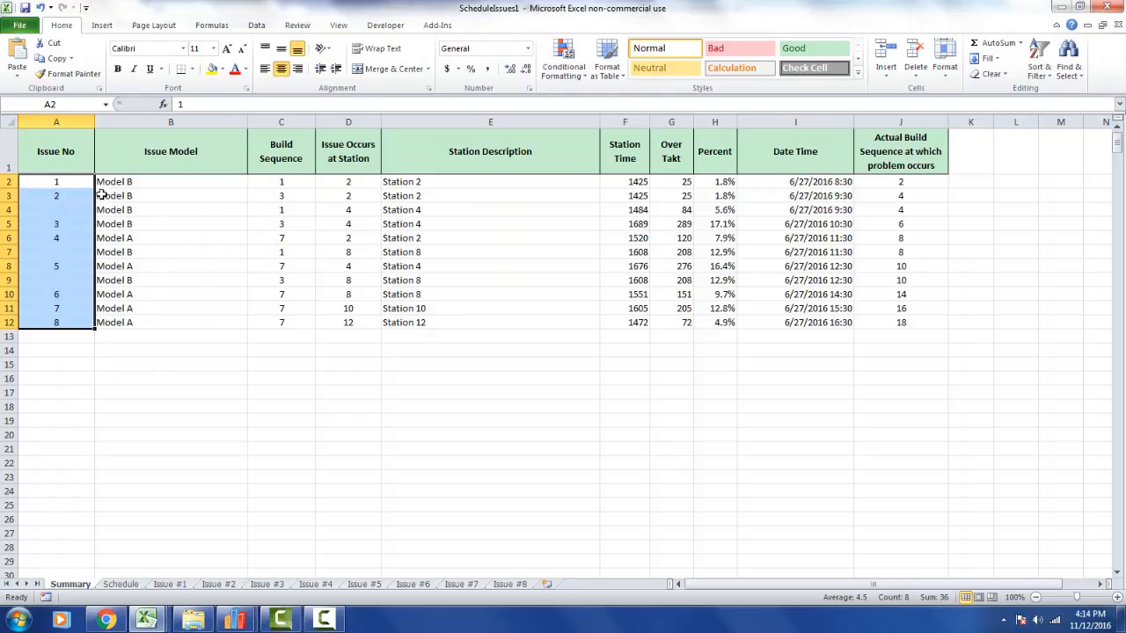
{"action": "left_click", "coordinate": [171, 181]}
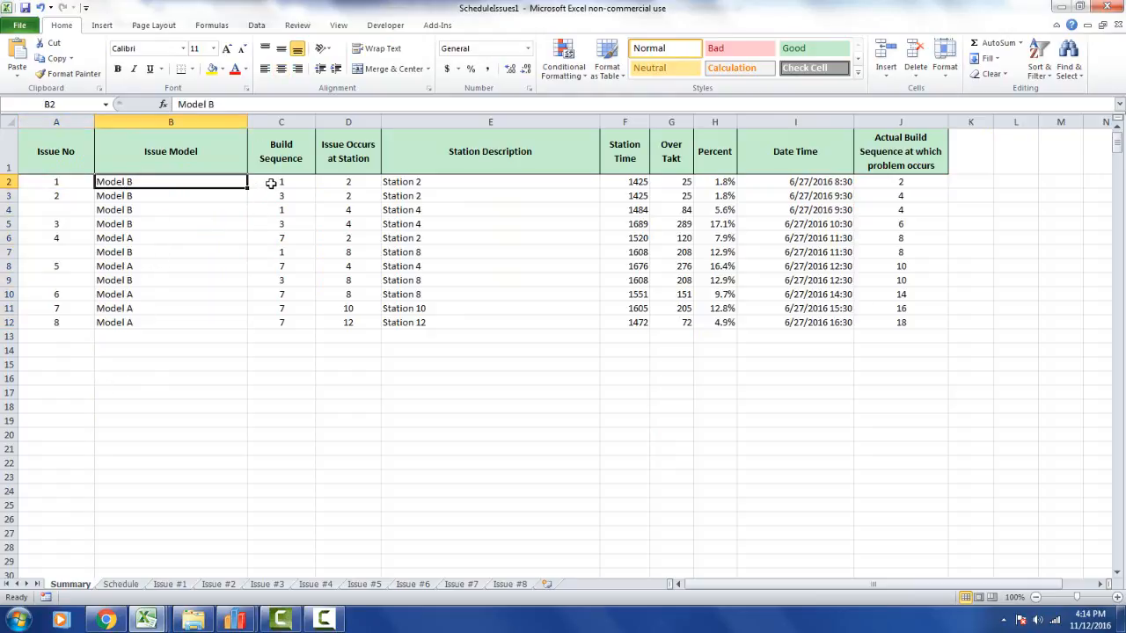
{"action": "left_click", "coordinate": [282, 181]}
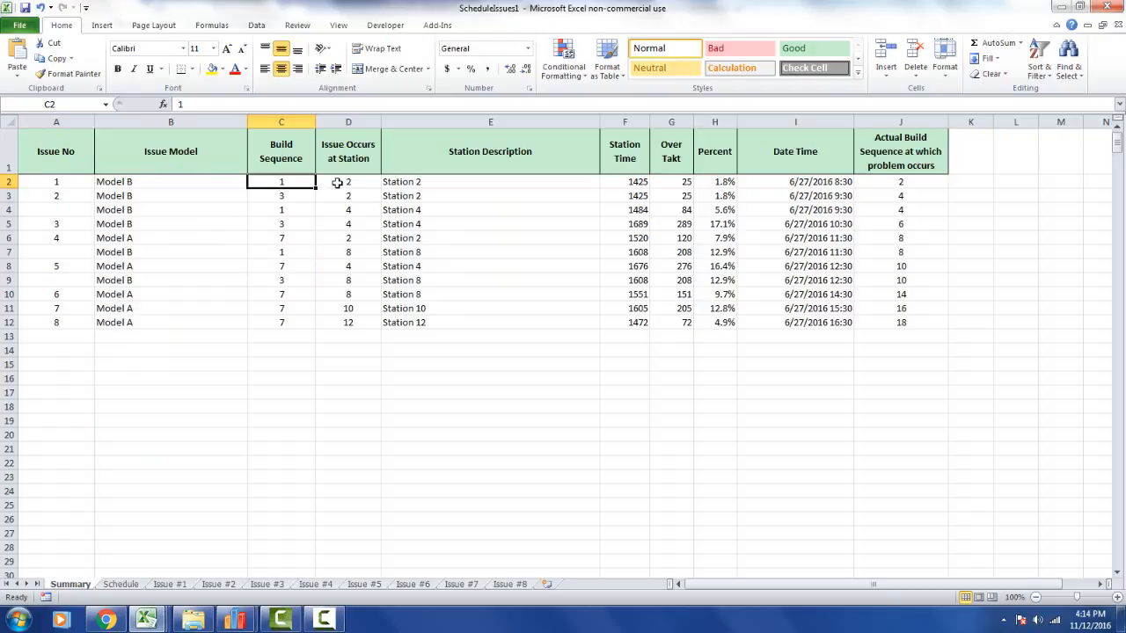
{"action": "left_click", "coordinate": [490, 195]}
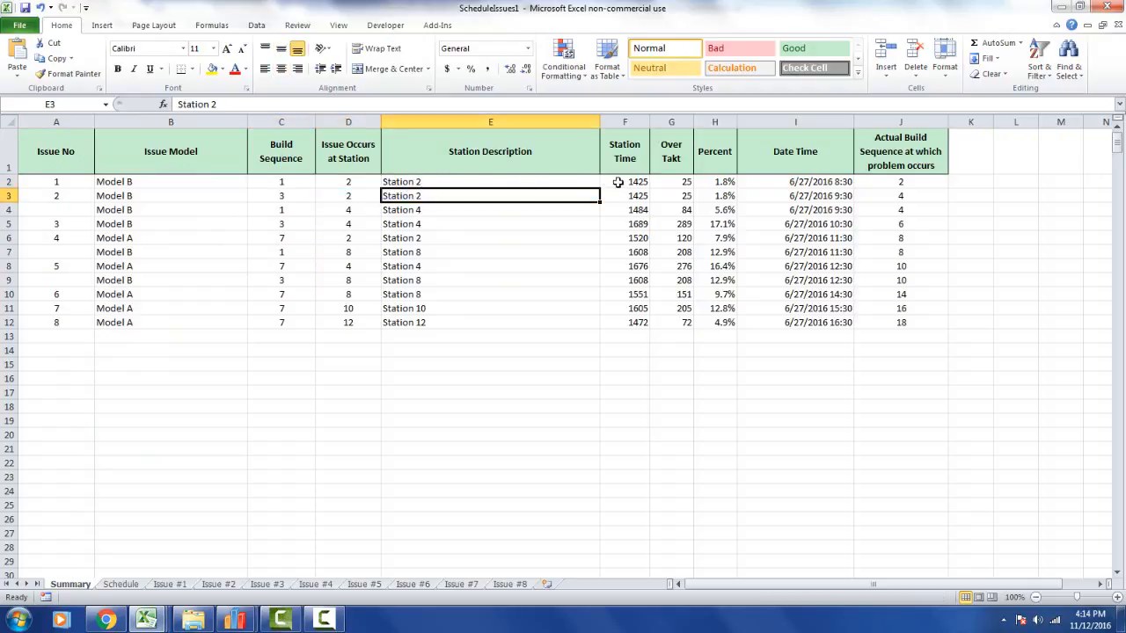
{"action": "left_click", "coordinate": [671, 181]}
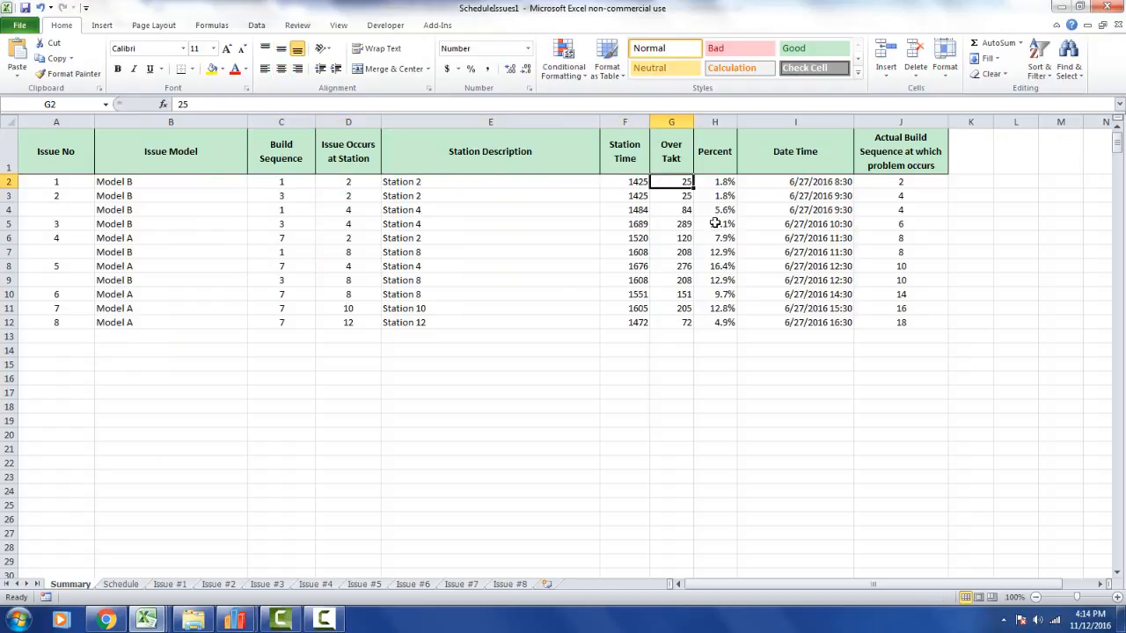
{"action": "left_click", "coordinate": [714, 181]}
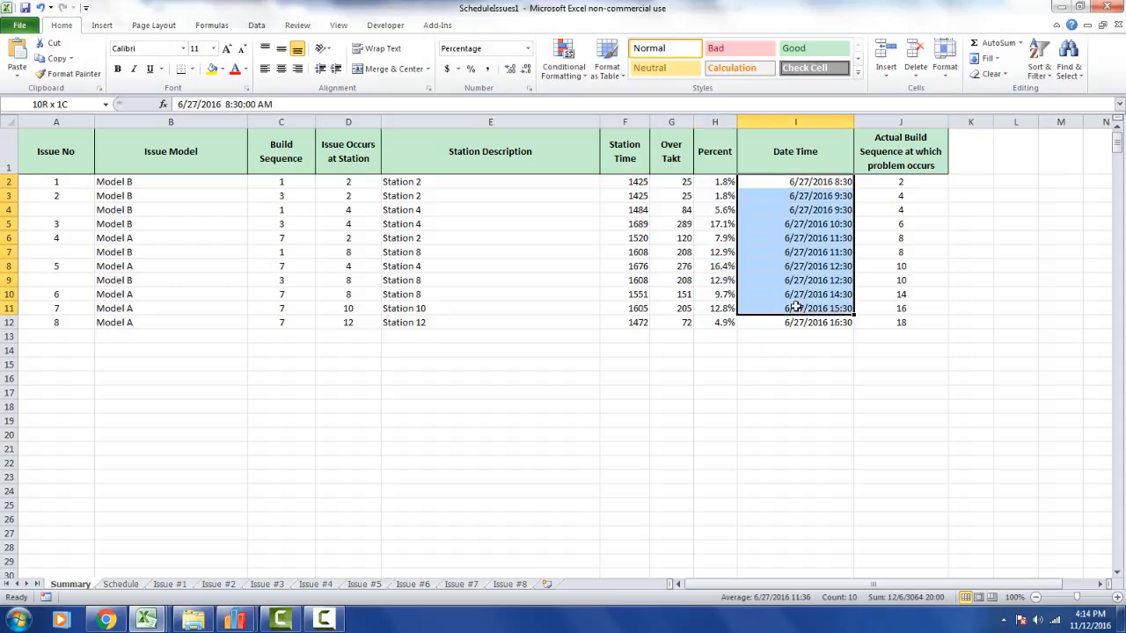
{"action": "left_click", "coordinate": [794, 322]}
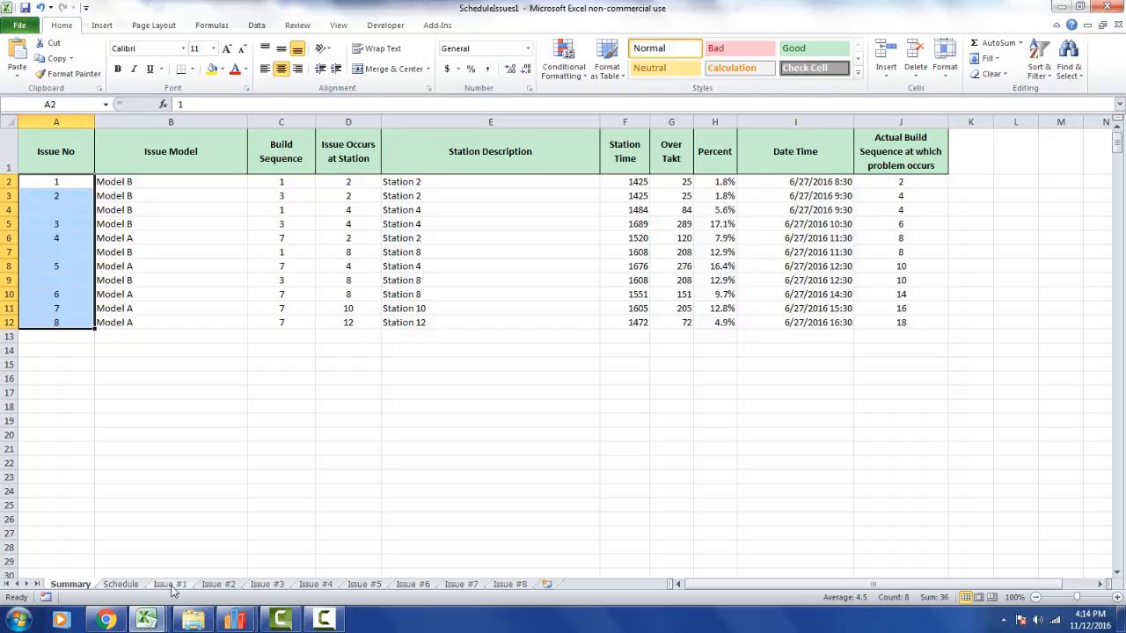
{"action": "mouse_move", "coordinate": [335, 590]}
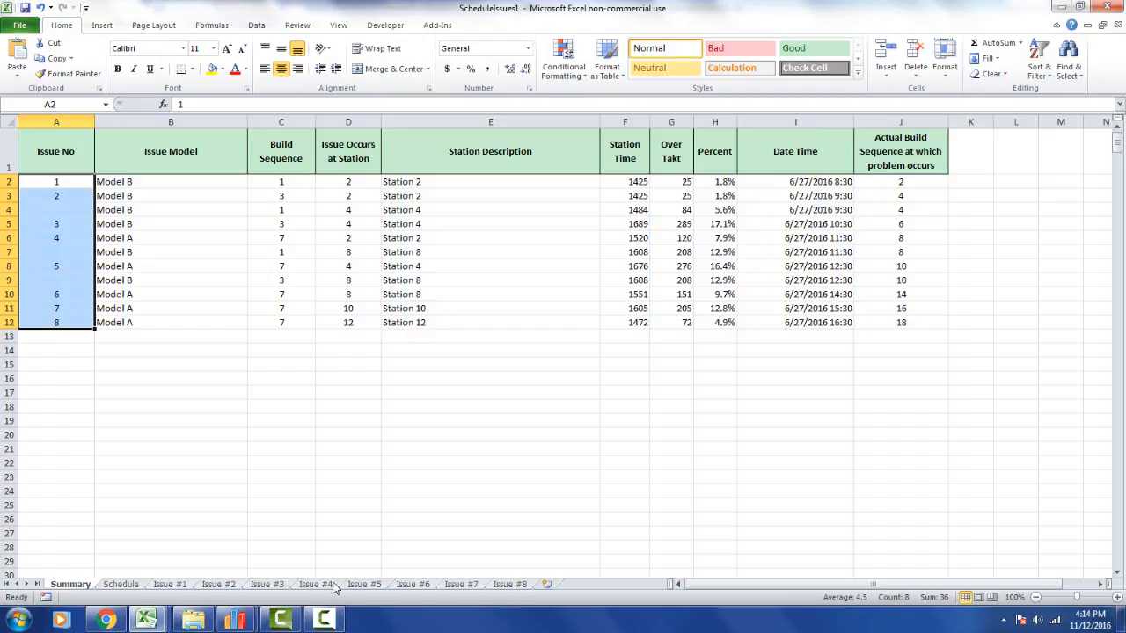
{"action": "mouse_move", "coordinate": [236, 585]}
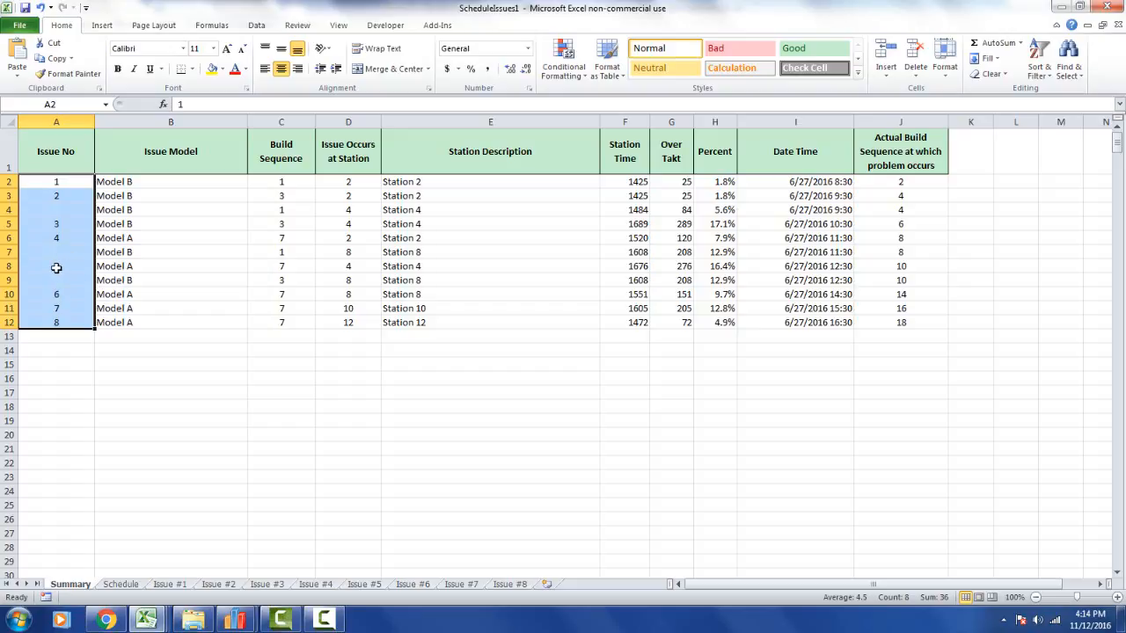
{"action": "left_click", "coordinate": [364, 584]}
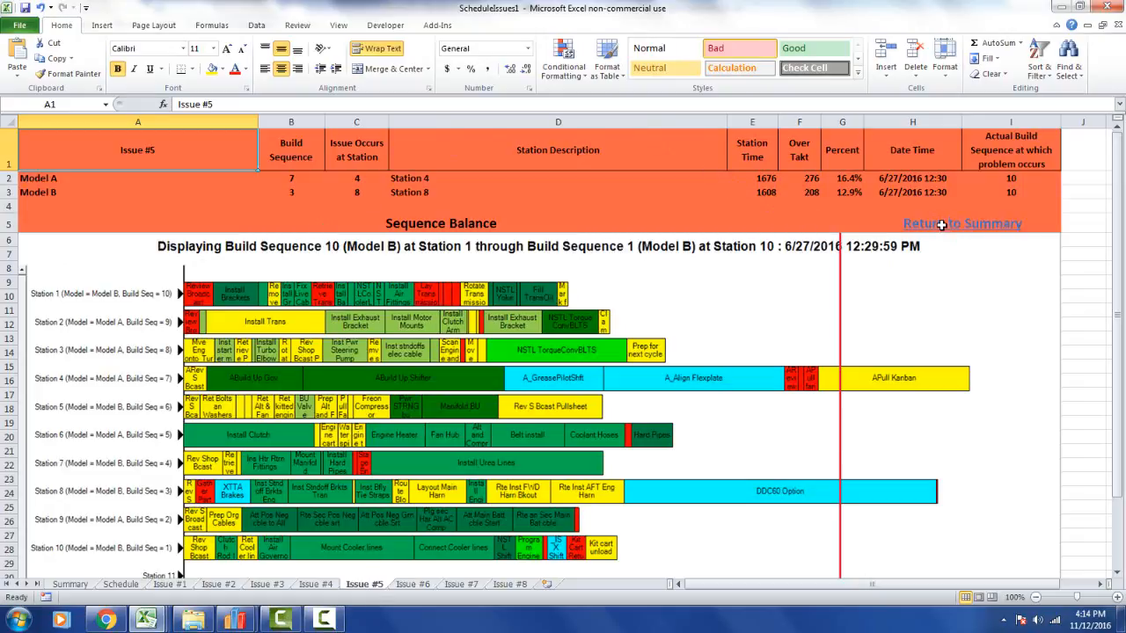
{"action": "left_click", "coordinate": [962, 223]}
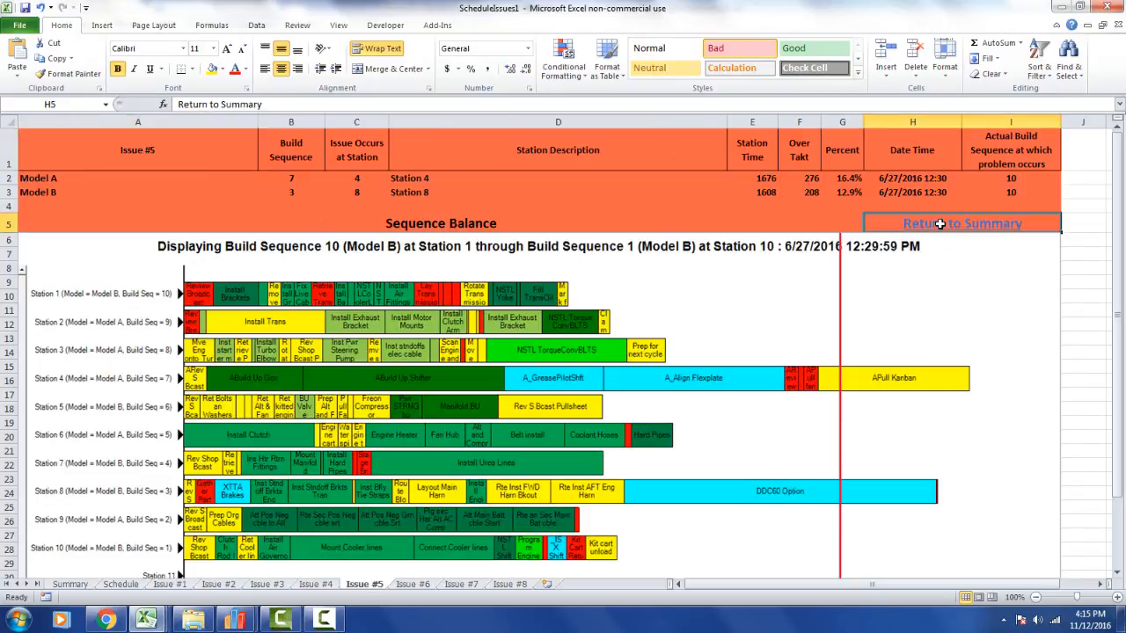
{"action": "left_click", "coordinate": [962, 223]}
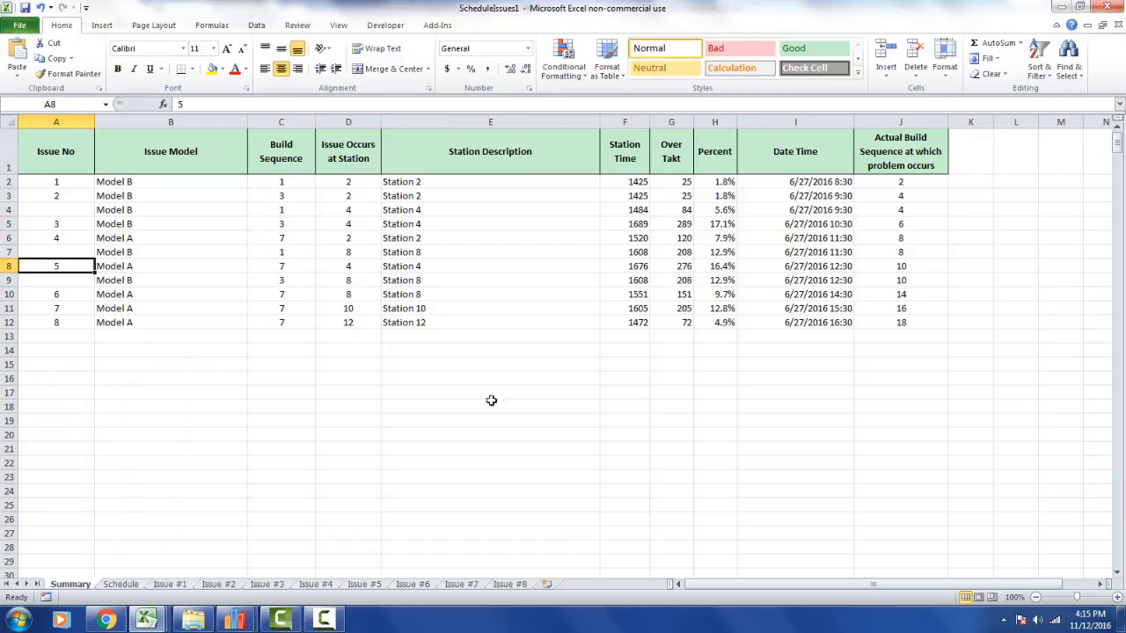
{"action": "mouse_move", "coordinate": [201, 559]}
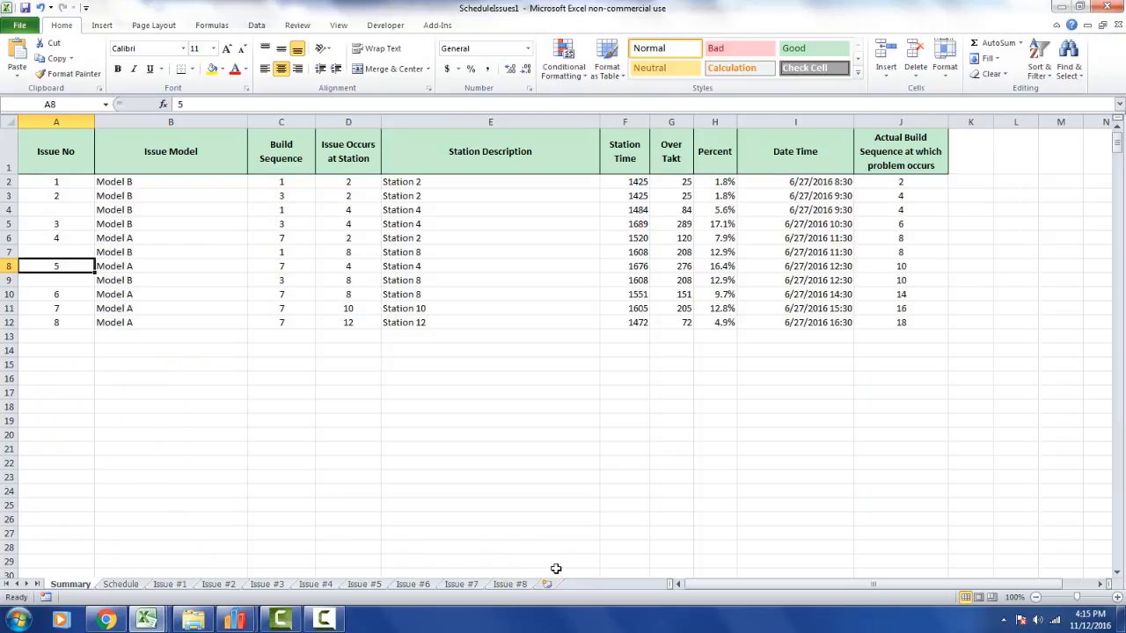
{"action": "mouse_move", "coordinate": [495, 492]}
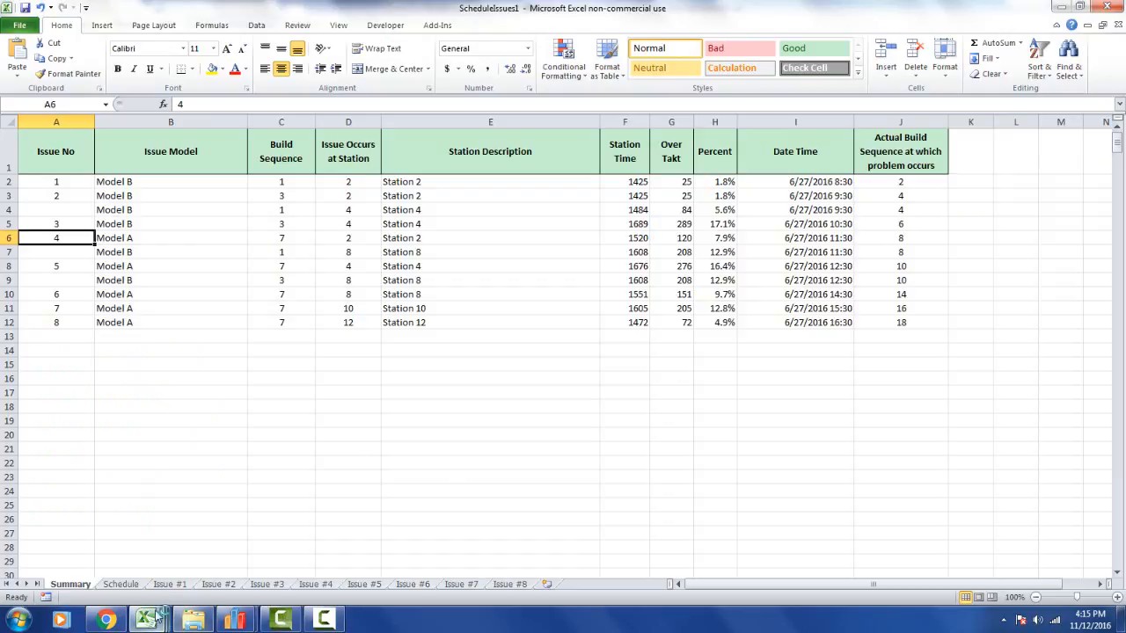
Visit the Schedule sheet, return to Summary, and follow the issue 5 link
{"action": "left_click", "coordinate": [120, 584]}
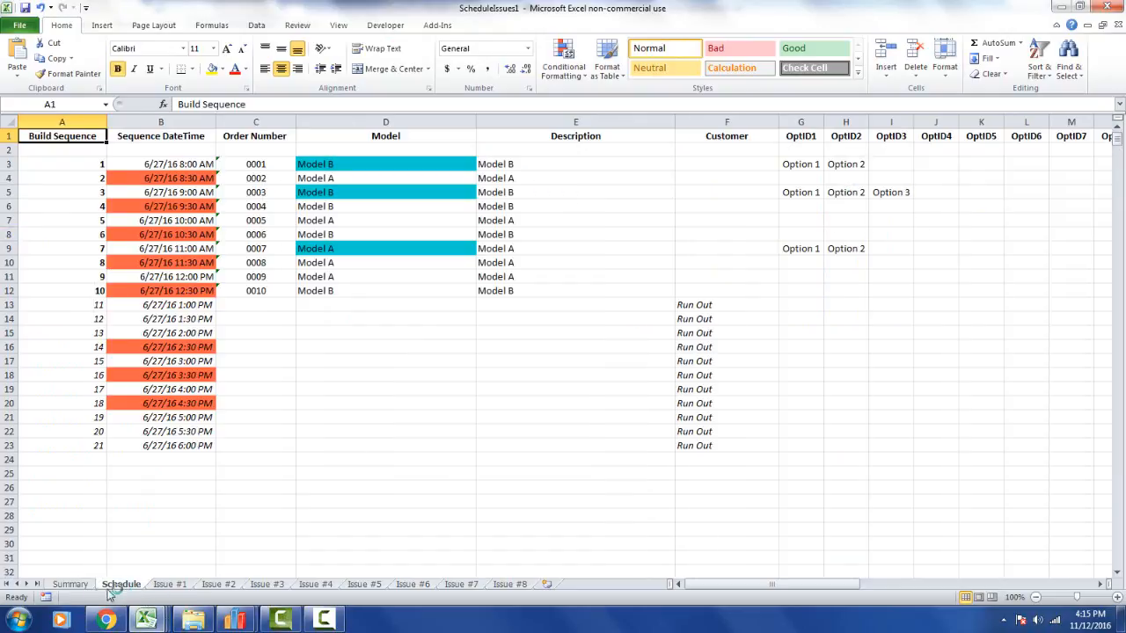
{"action": "left_click", "coordinate": [69, 584]}
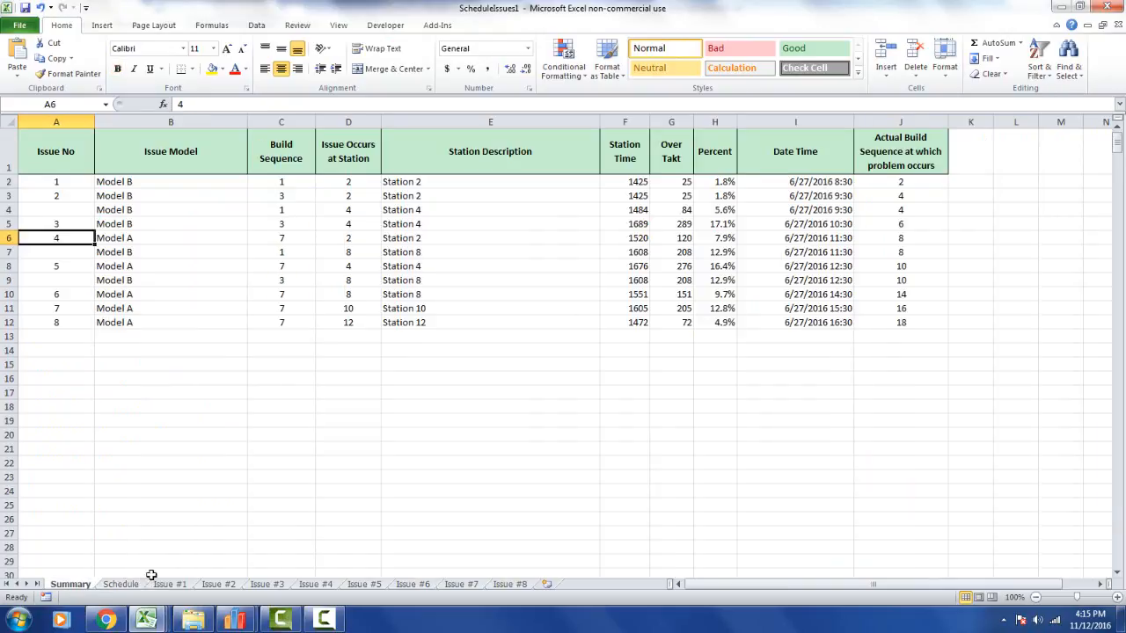
{"action": "mouse_move", "coordinate": [52, 270]}
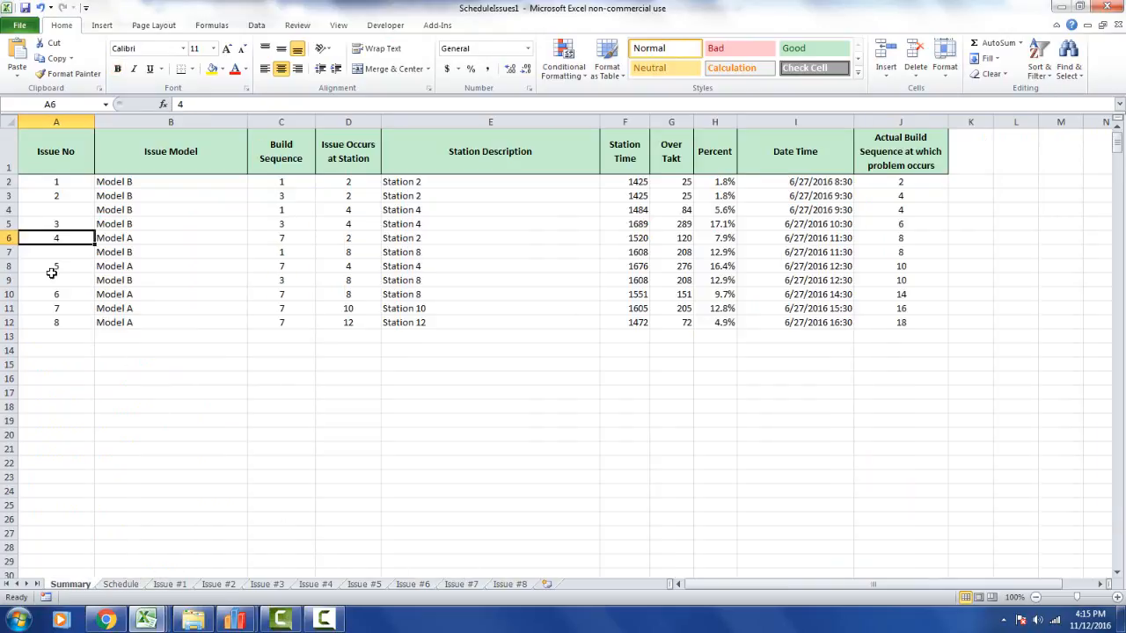
{"action": "left_click", "coordinate": [56, 265]}
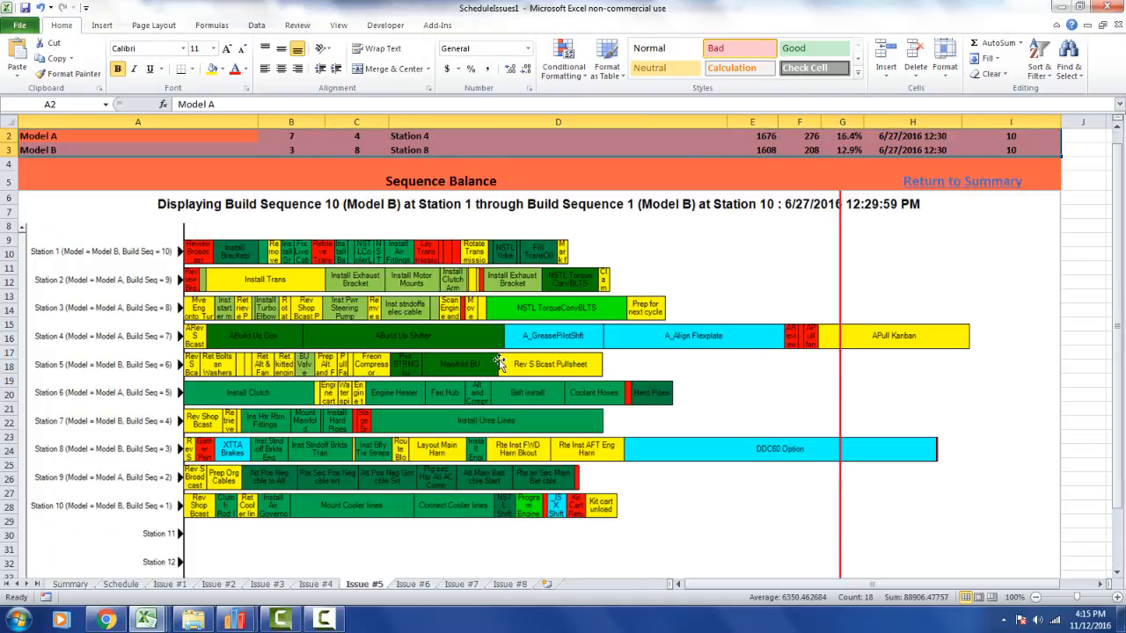
{"action": "mouse_move", "coordinate": [41, 358]}
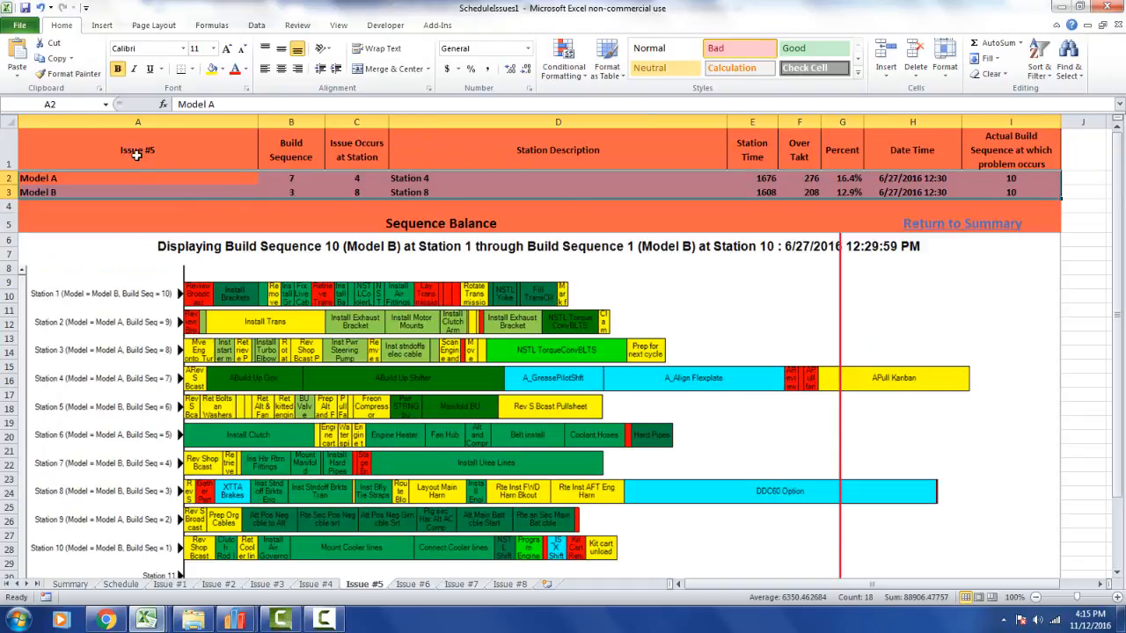
Review Issue #5's Model A and B stations, over-takt figures and timing, then return to Summary
{"action": "left_click", "coordinate": [291, 178]}
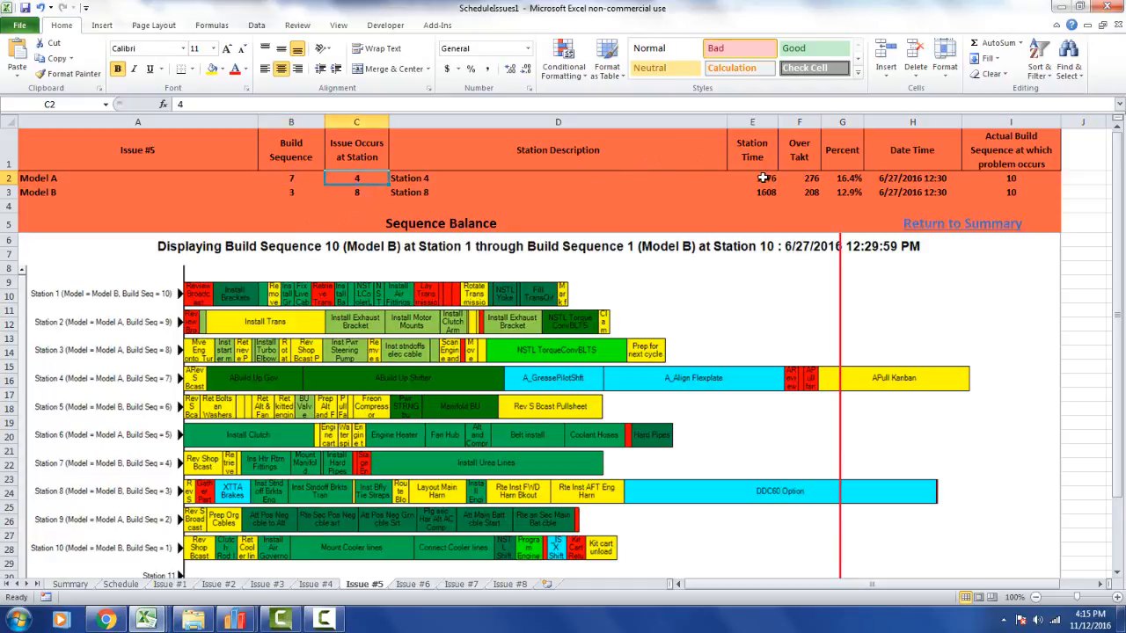
{"action": "left_click", "coordinate": [799, 178]}
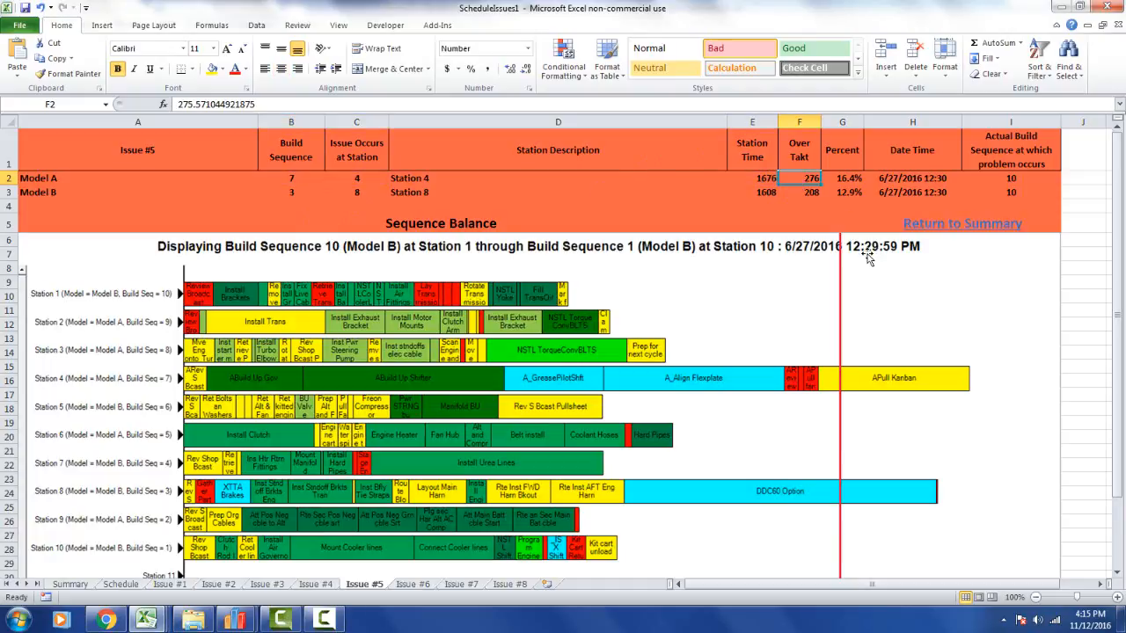
{"action": "left_click", "coordinate": [841, 178]}
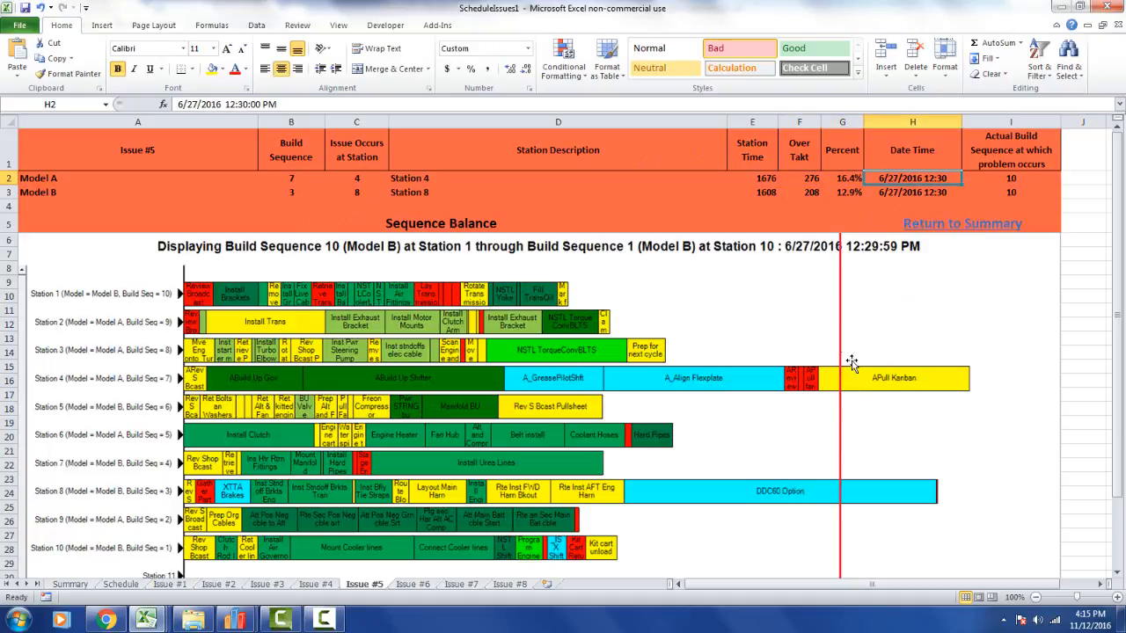
{"action": "mouse_move", "coordinate": [895, 389]}
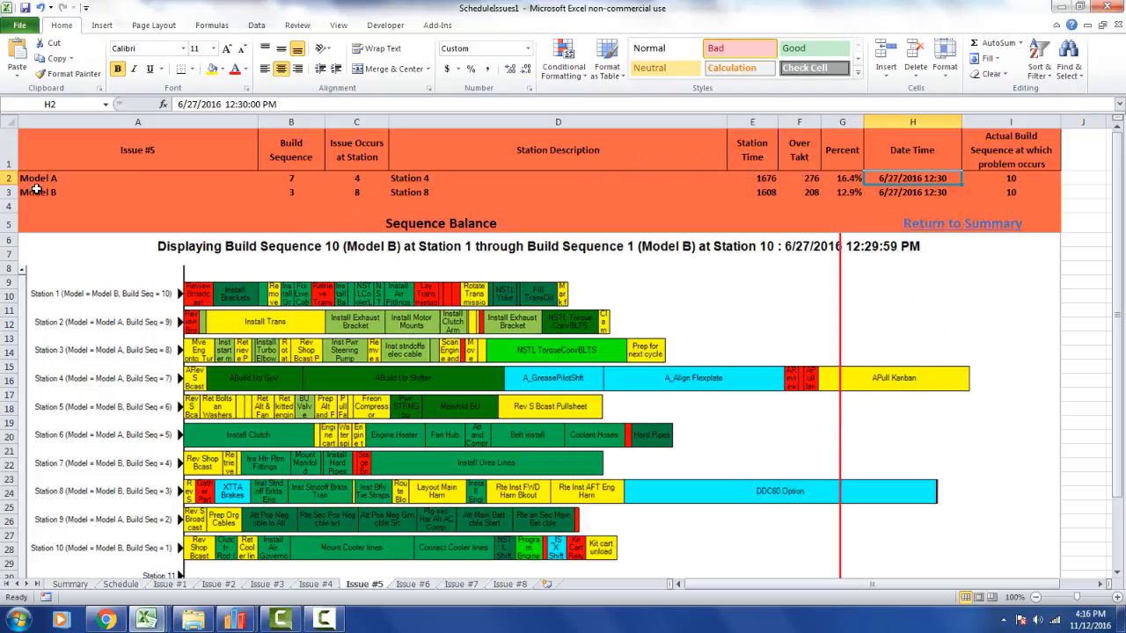
{"action": "left_click", "coordinate": [292, 191]}
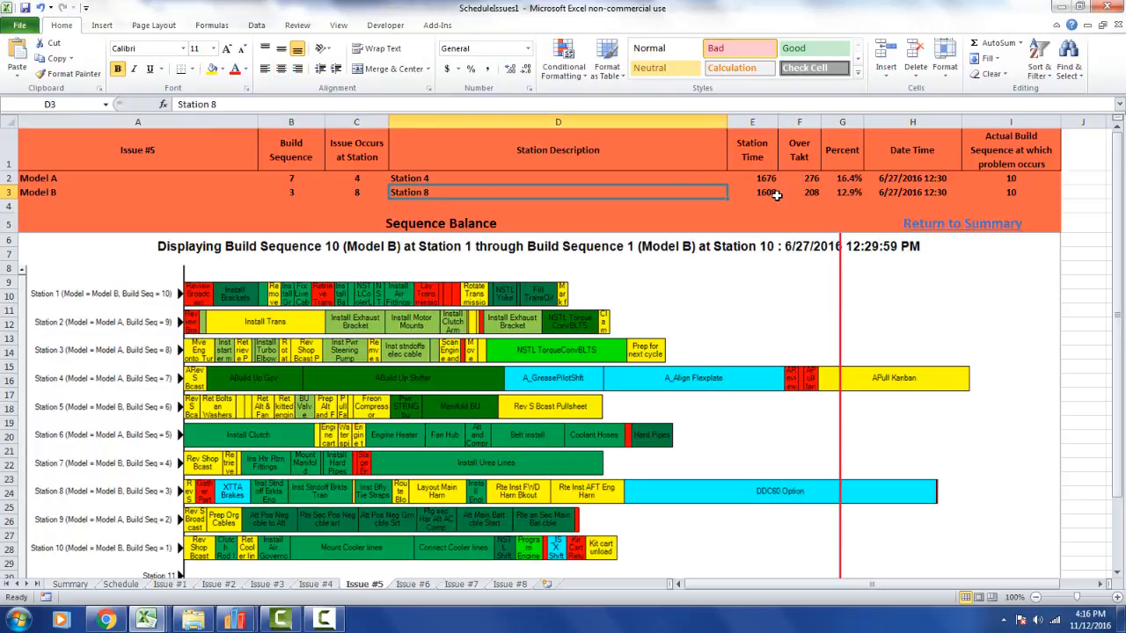
{"action": "left_click", "coordinate": [842, 192]}
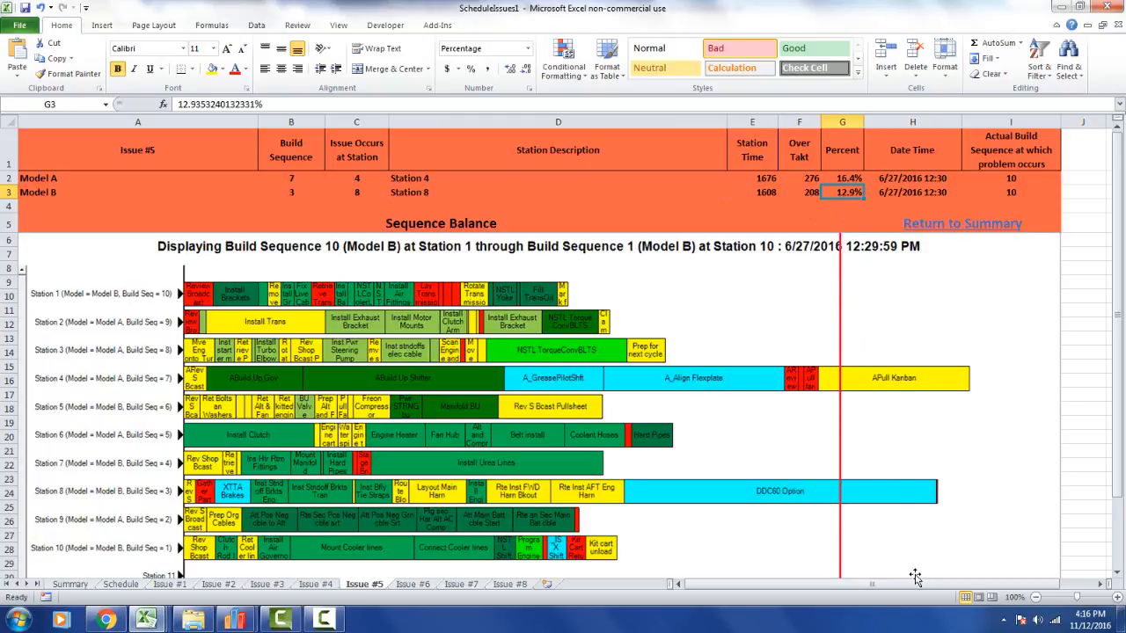
{"action": "mouse_move", "coordinate": [610, 461]}
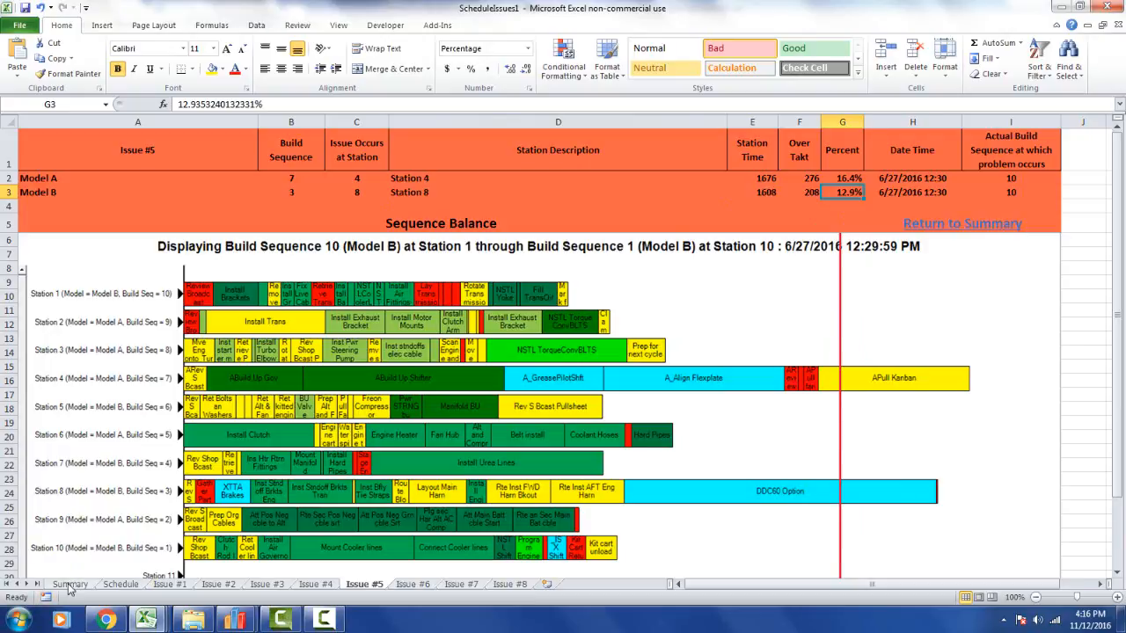
{"action": "left_click", "coordinate": [69, 584]}
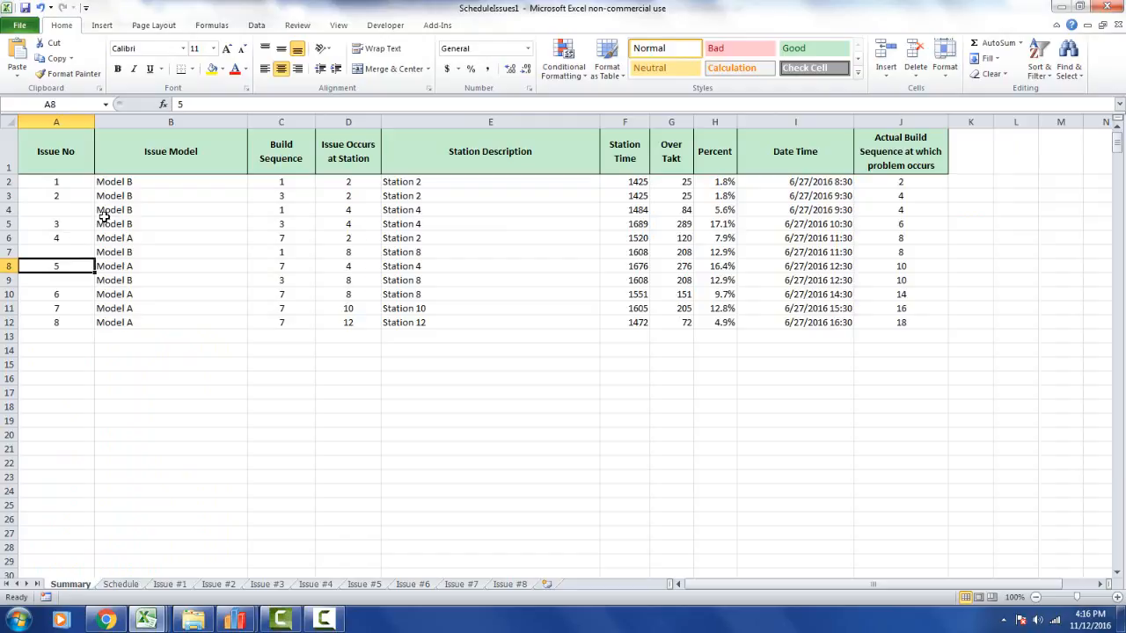
{"action": "mouse_move", "coordinate": [80, 406]}
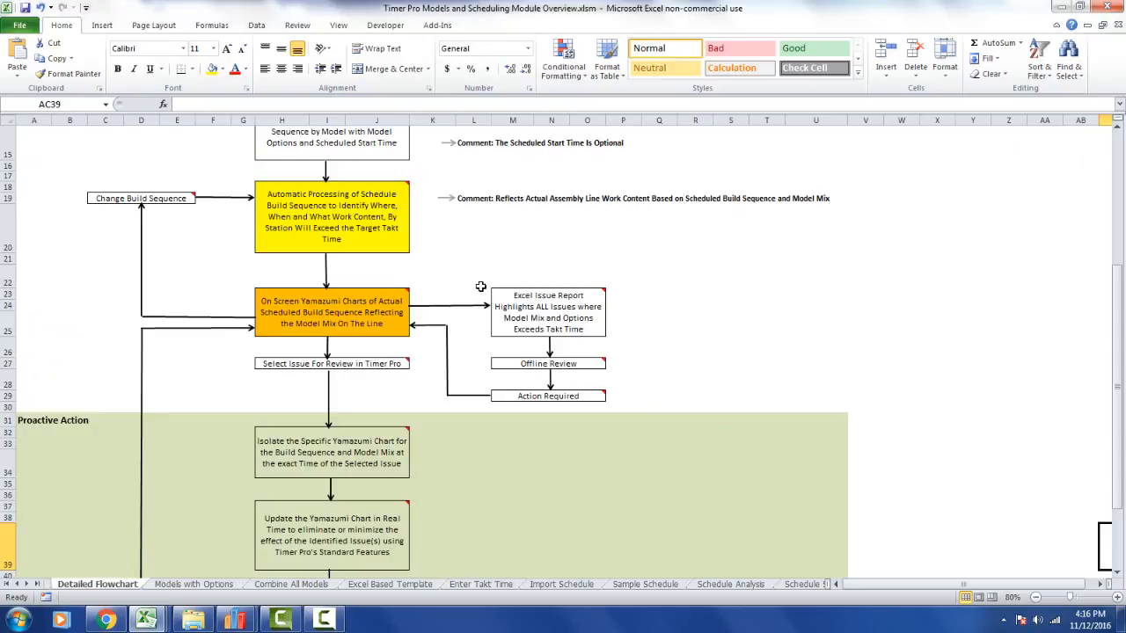
{"action": "left_click_drag", "start_coordinate": [473, 283], "coordinate": [623, 370]}
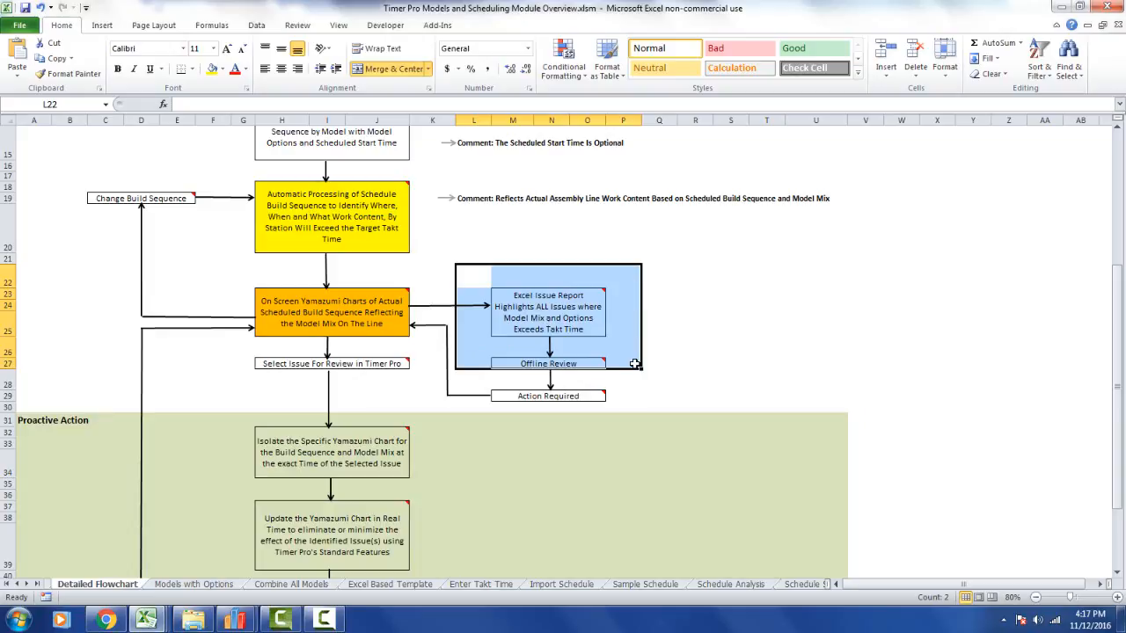
{"action": "mouse_move", "coordinate": [548, 363]}
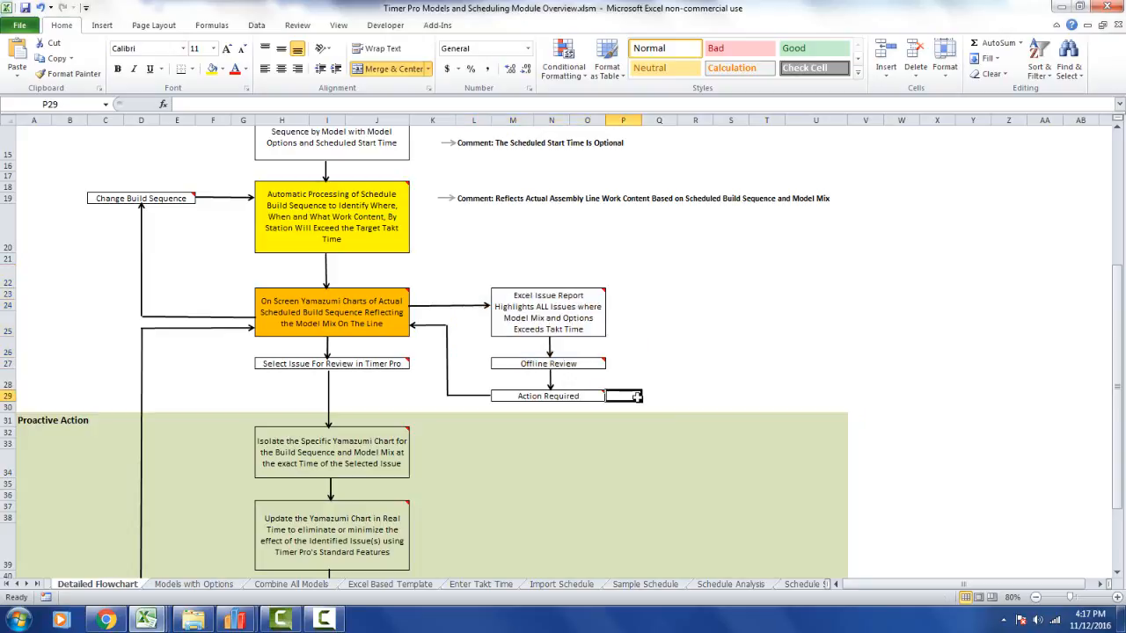
{"action": "left_click", "coordinate": [548, 395]}
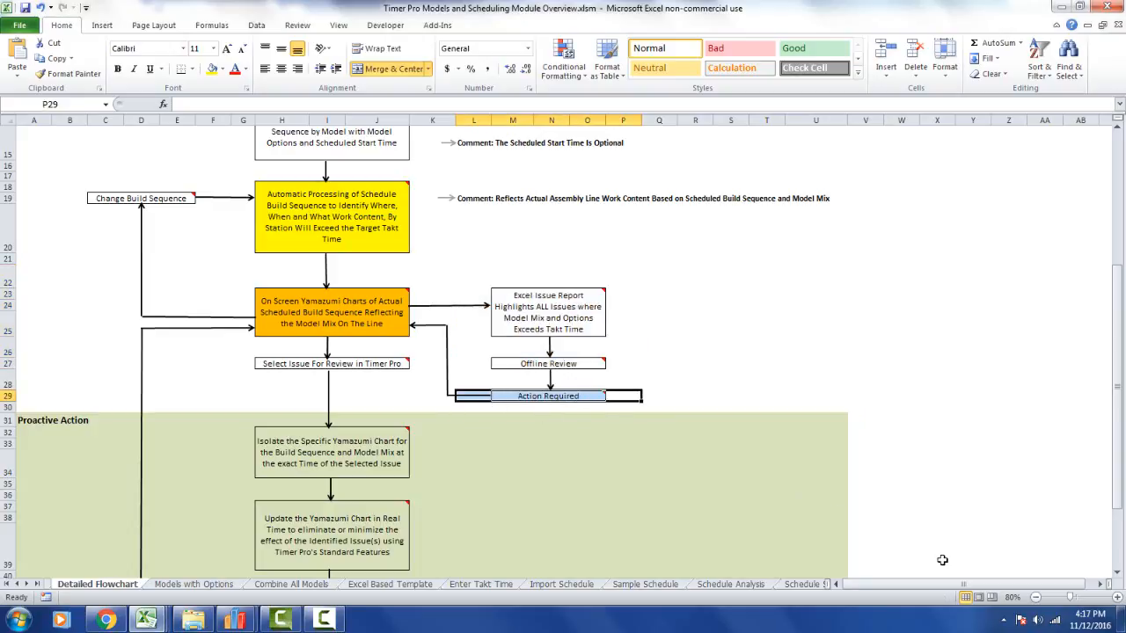
{"action": "mouse_move", "coordinate": [932, 556]}
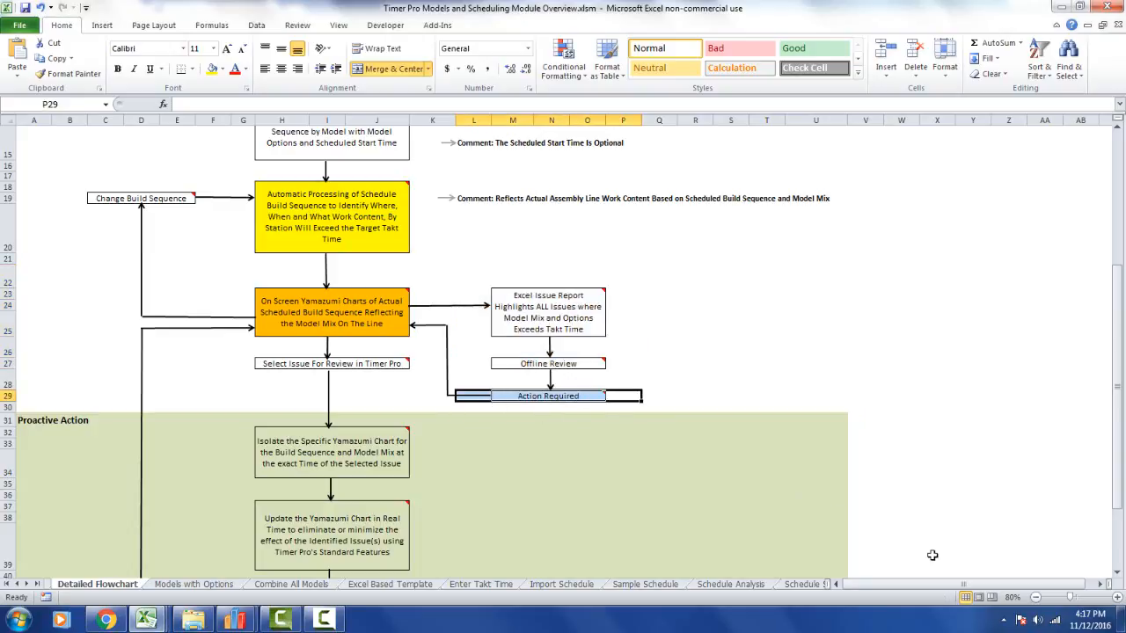